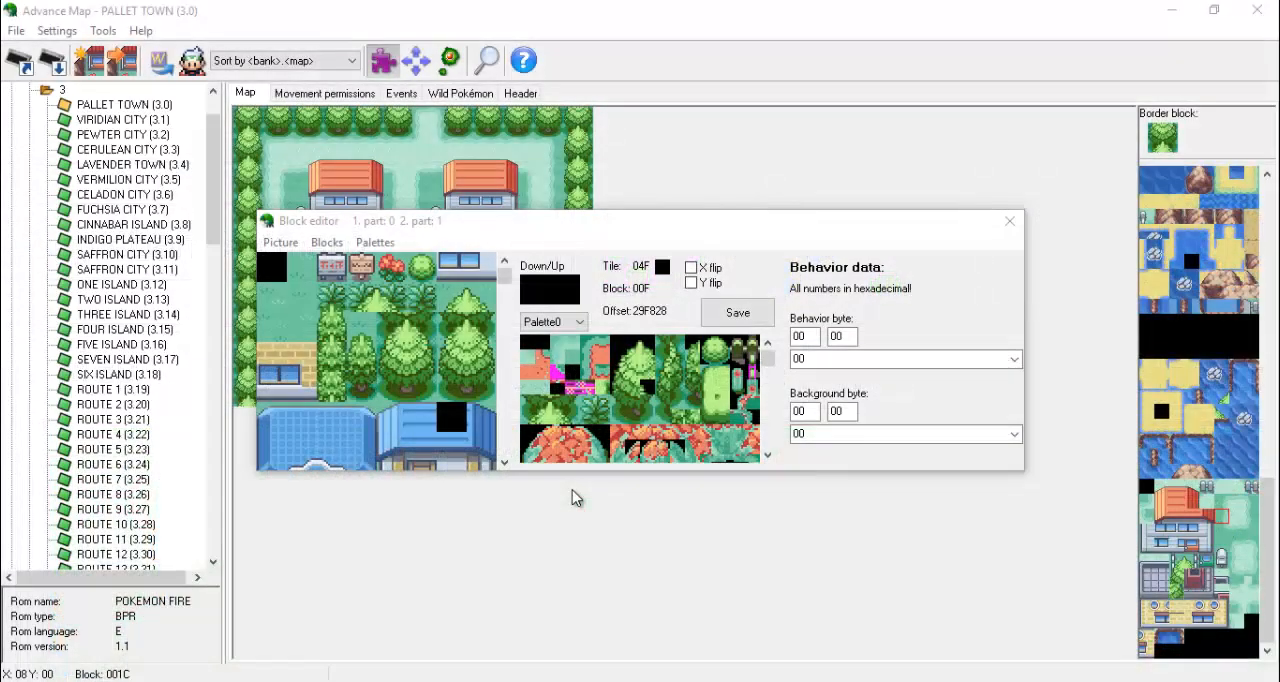
- Inspect several blocks in the tileset (first block, 00F, 017, 01F) for their tiles and behaviour
left_click(504, 264)
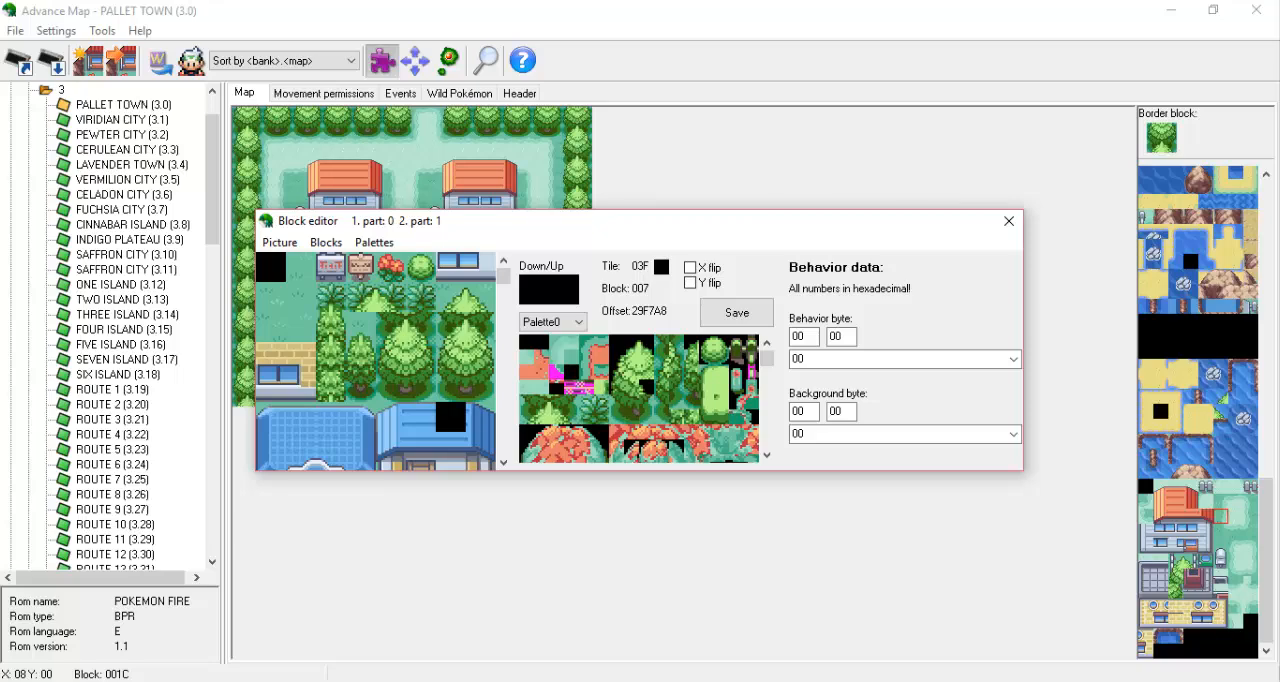
left_click(280, 270)
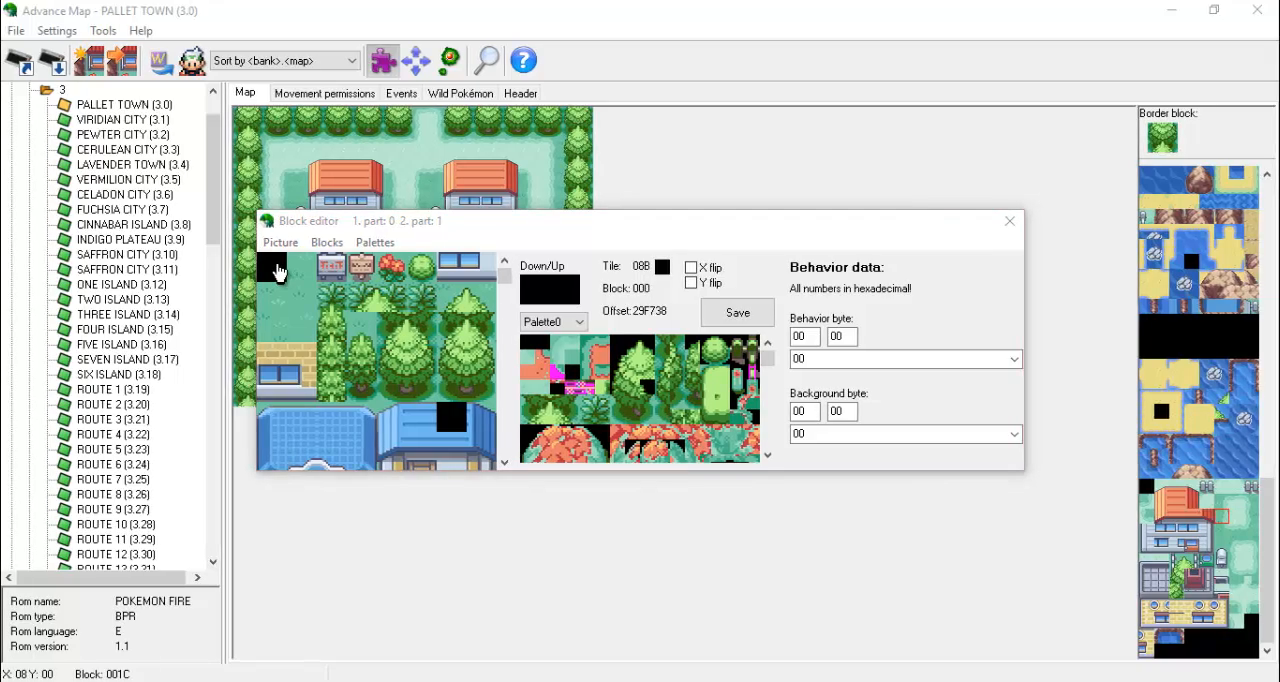
left_click(416, 268)
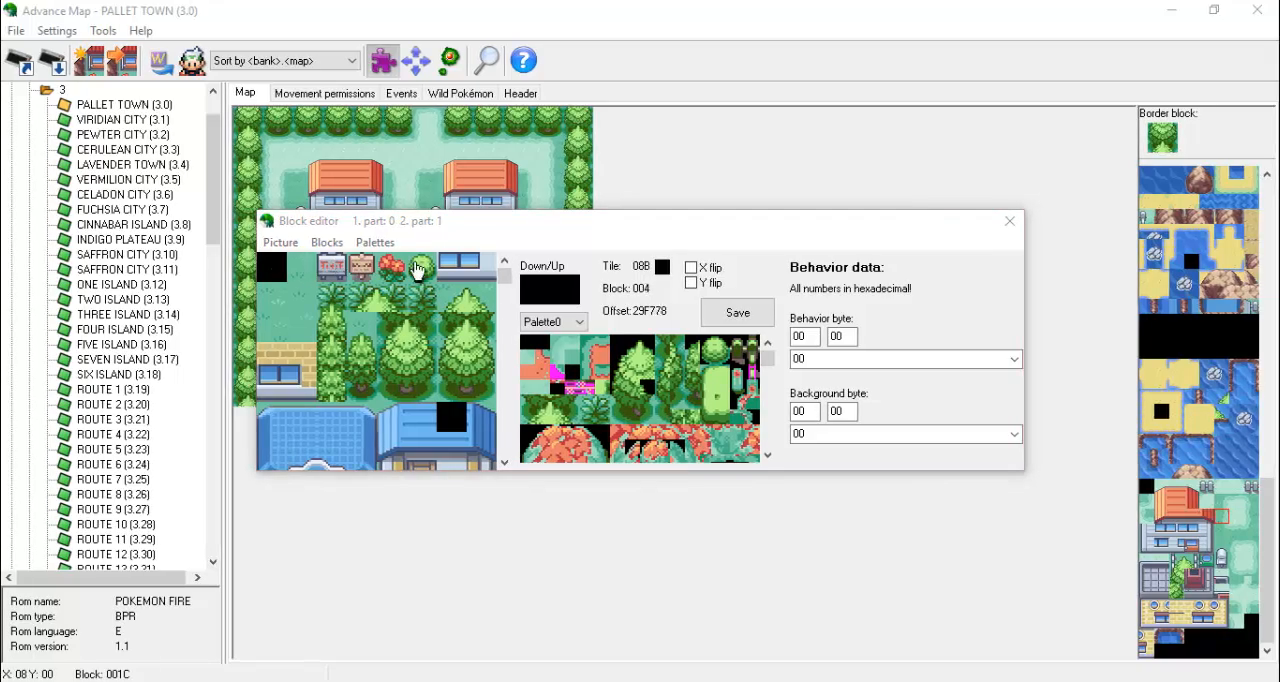
left_click(420, 268)
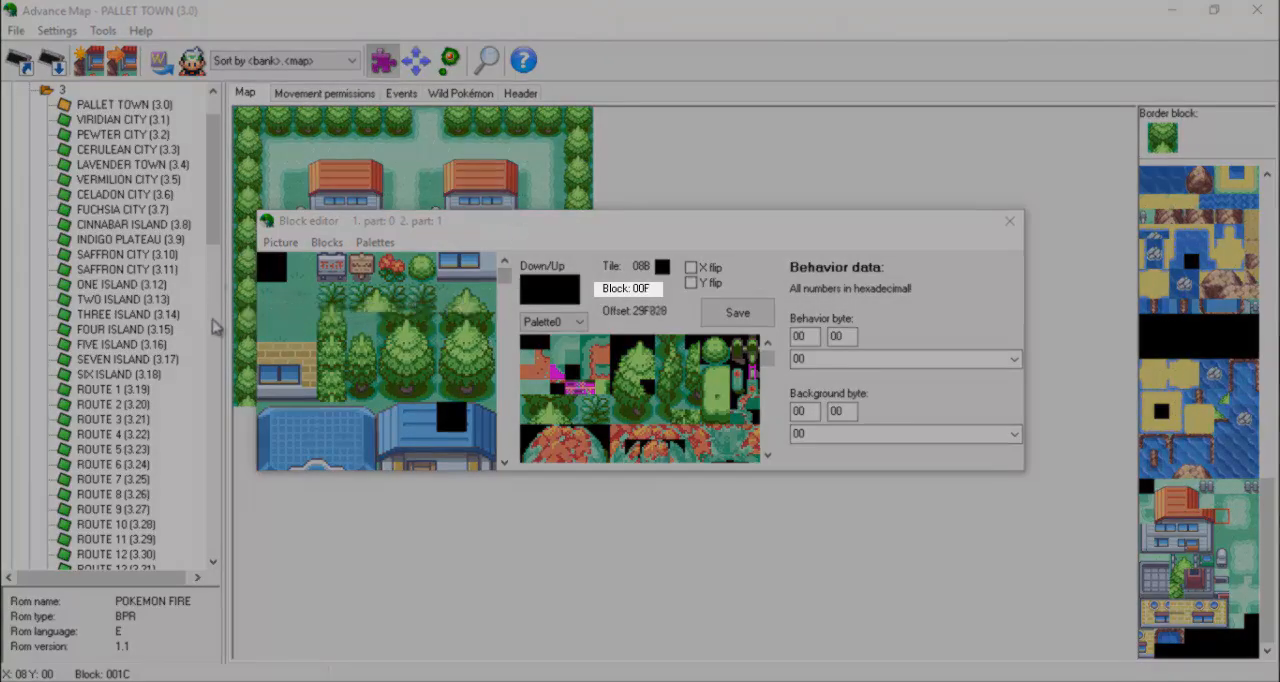
left_click(436, 336)
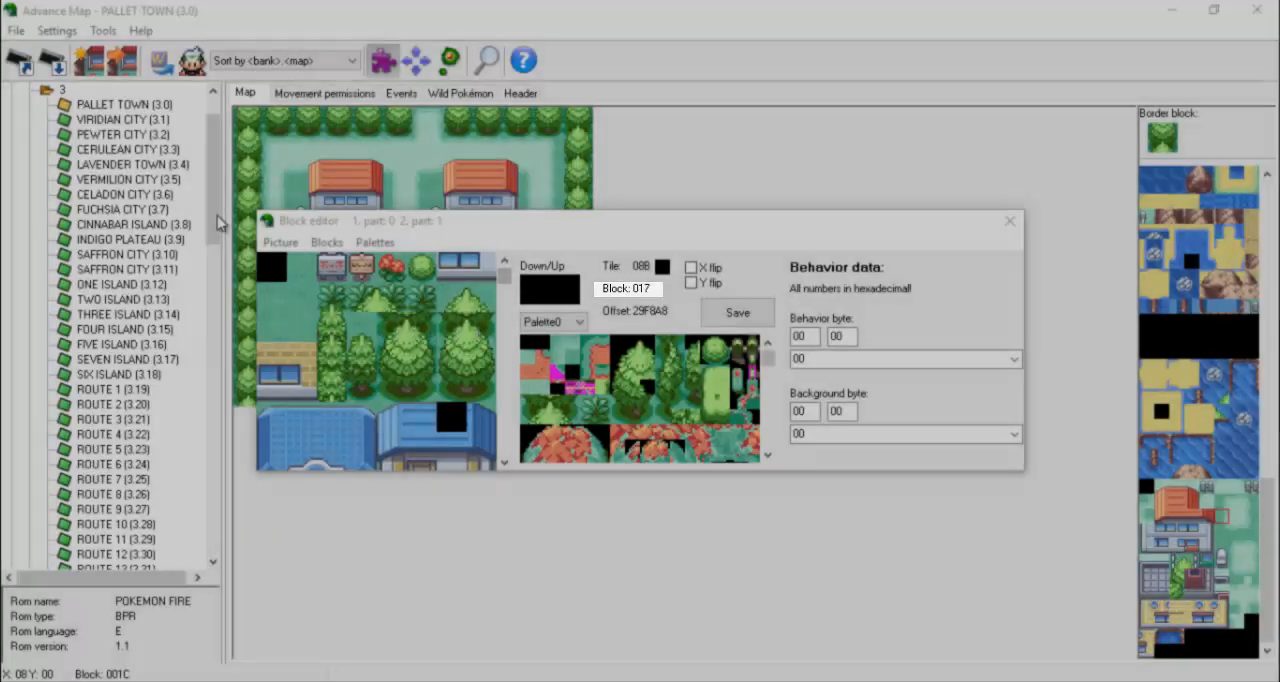
left_click(364, 356)
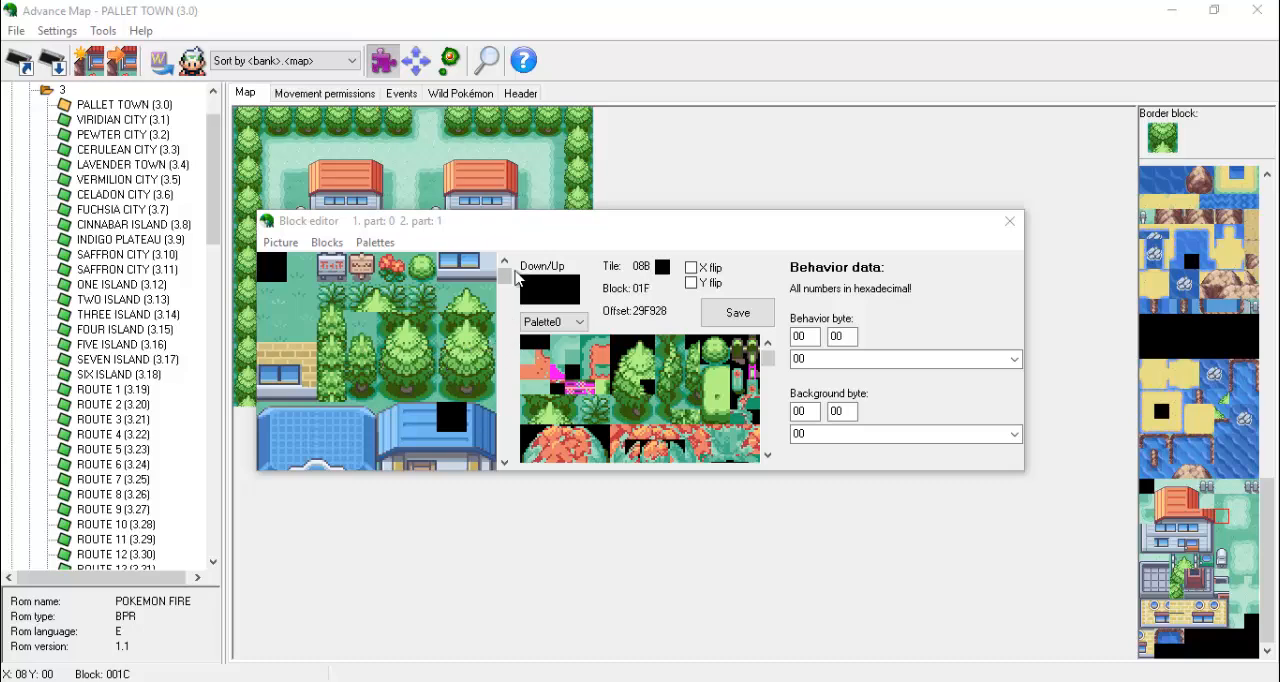
- Examine tiles 00F, 014, 01F, 025, 02F in the tile sheet, then blocks 007 and another
left_click(340, 390)
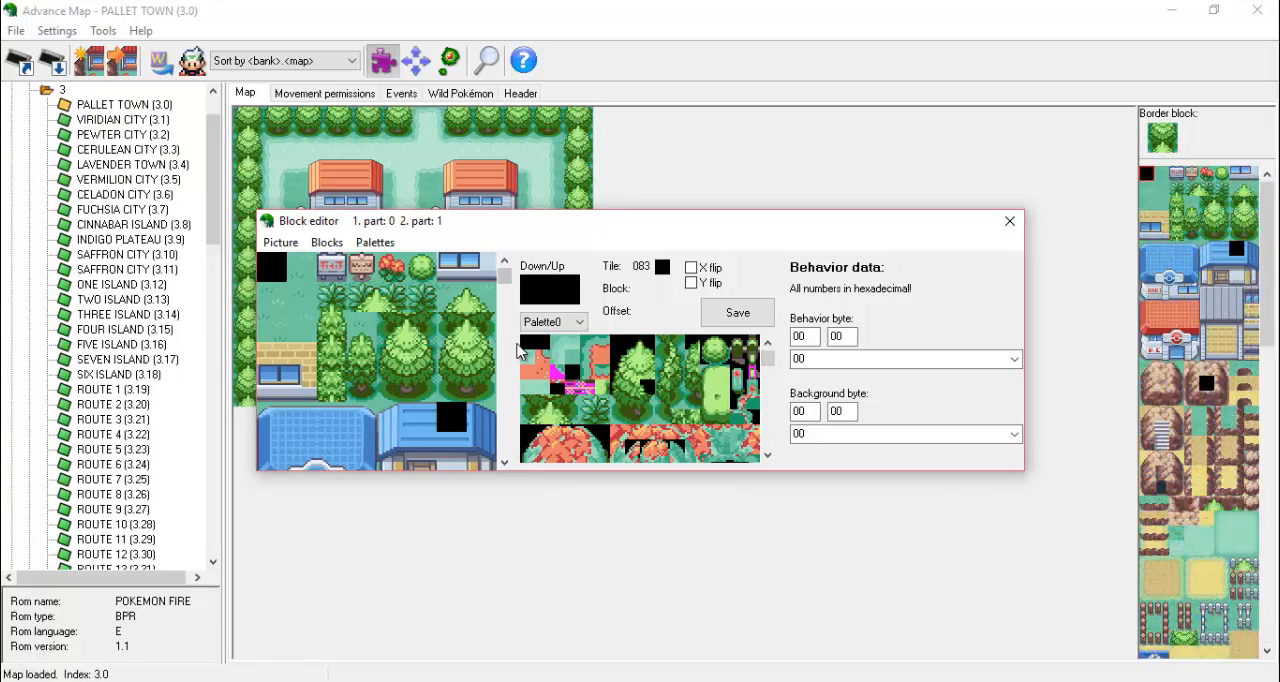
left_click(668, 348)
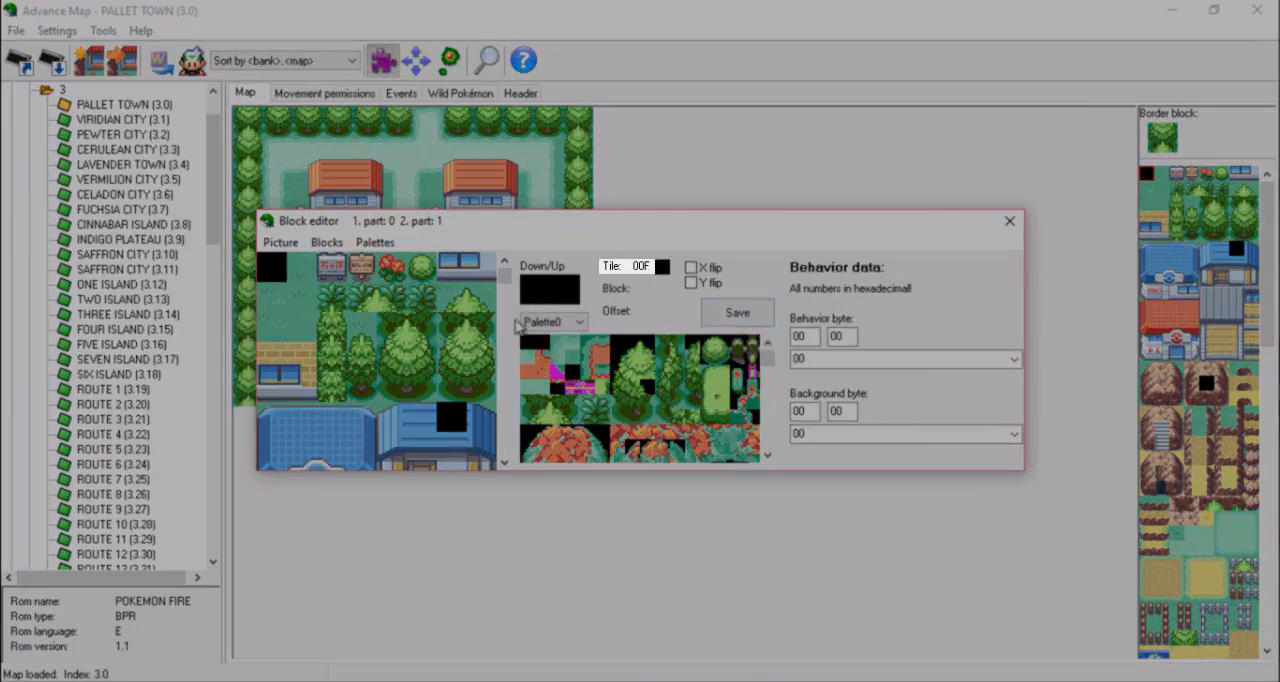
left_click(600, 364)
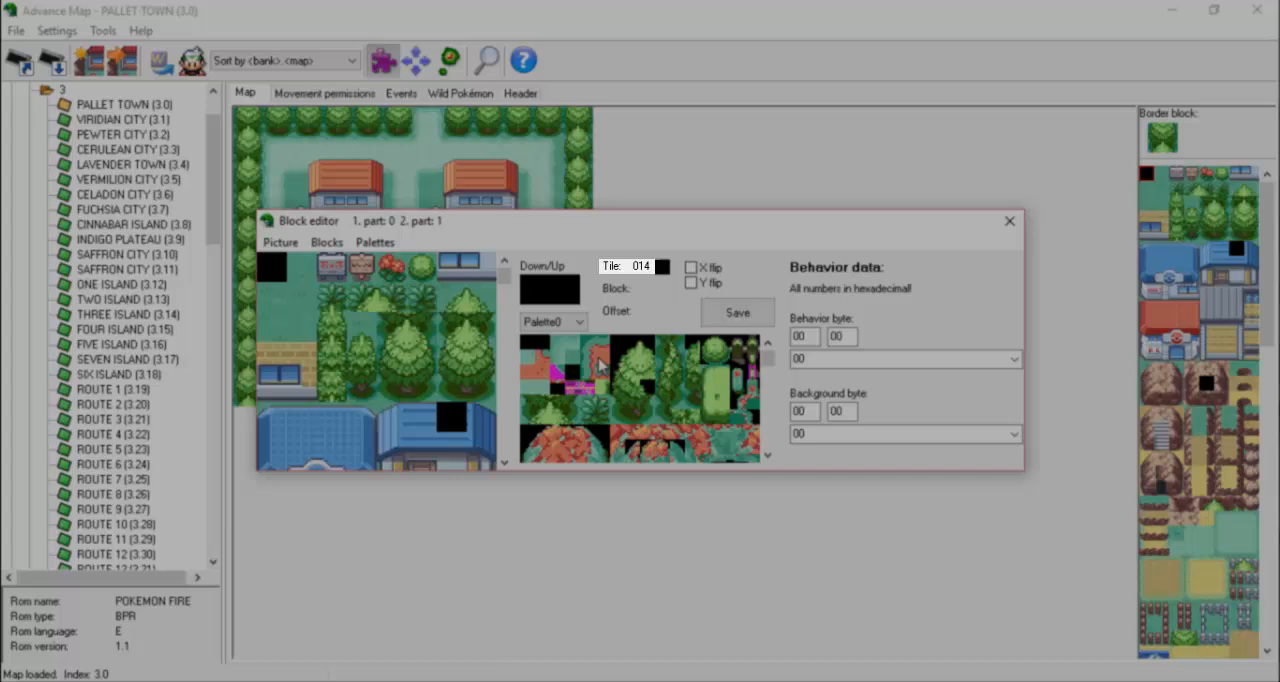
left_click(744, 368)
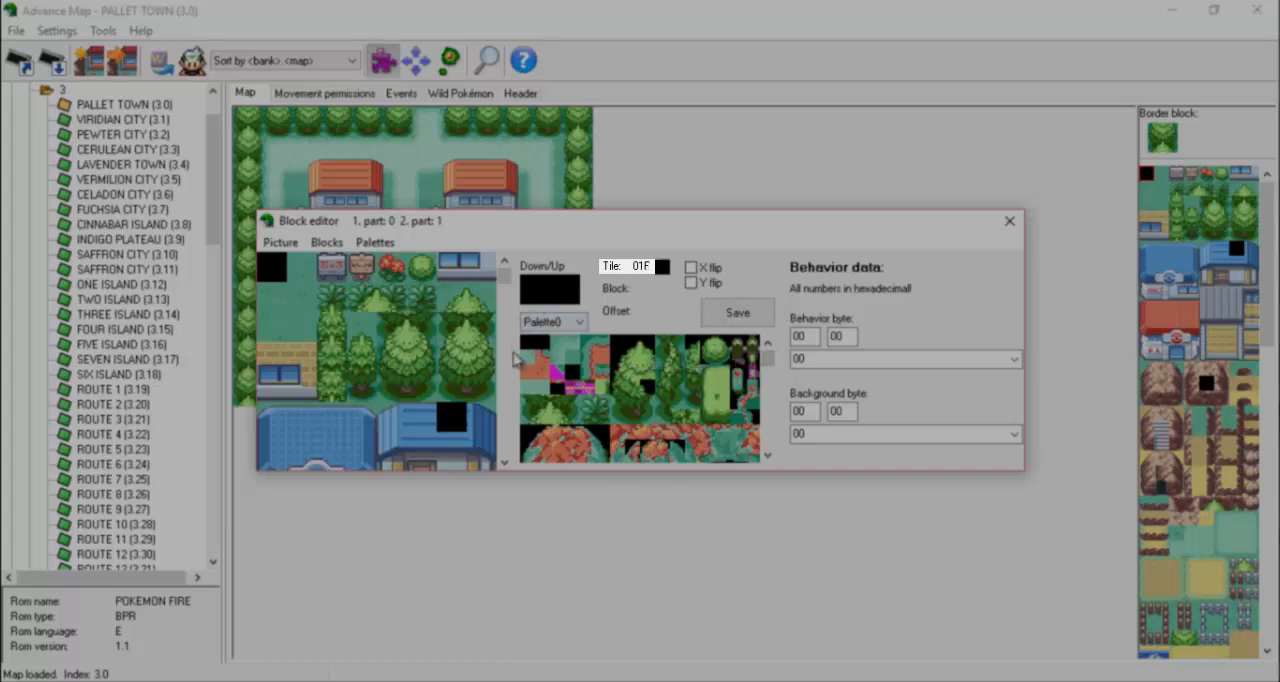
left_click(630, 374)
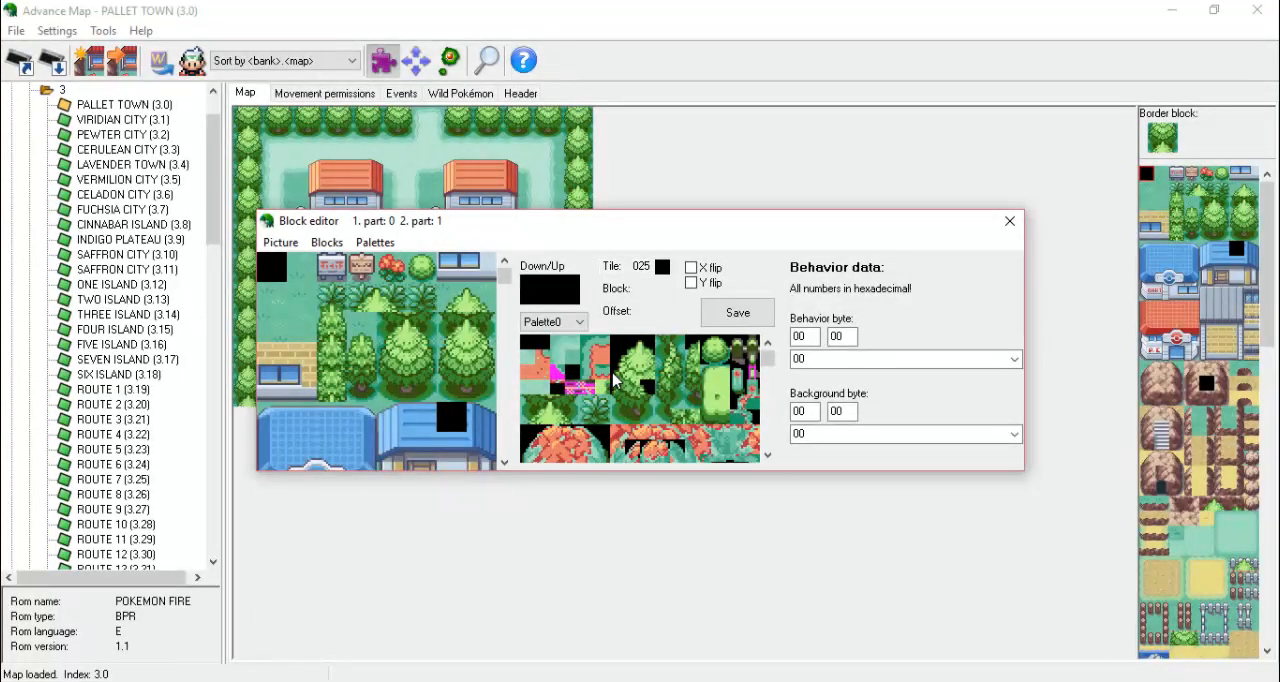
left_click(716, 374)
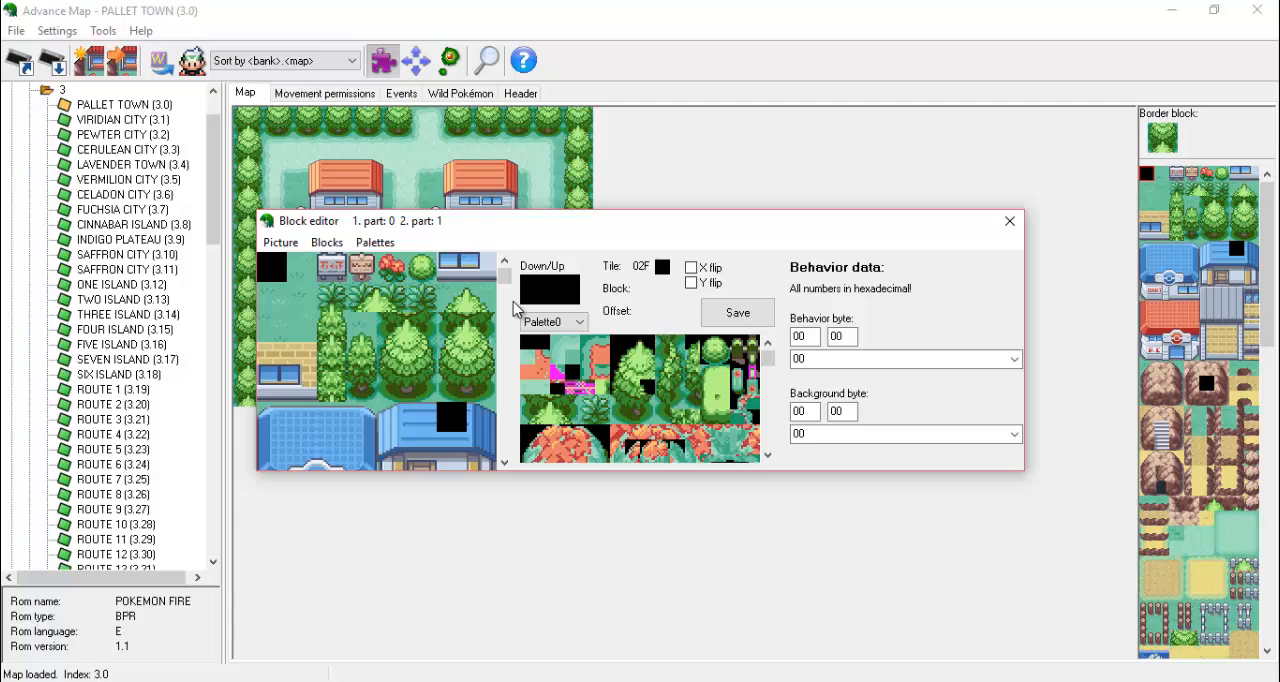
left_click(622, 394)
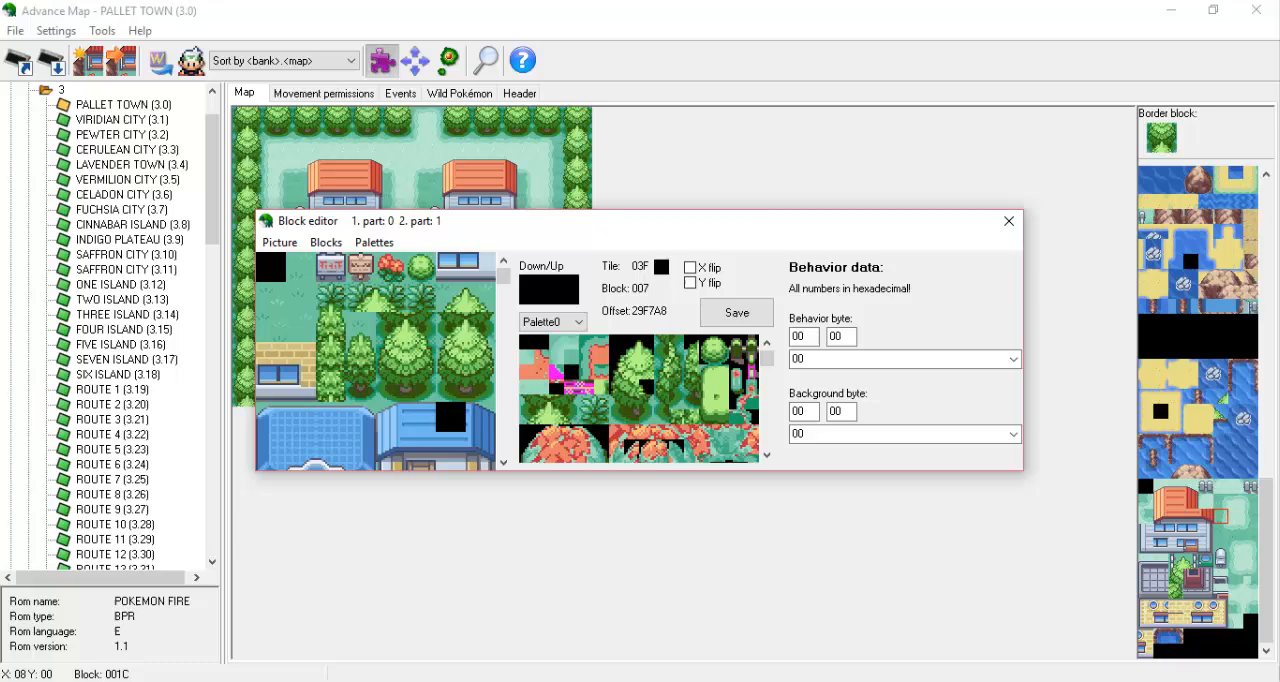
left_click(550, 284)
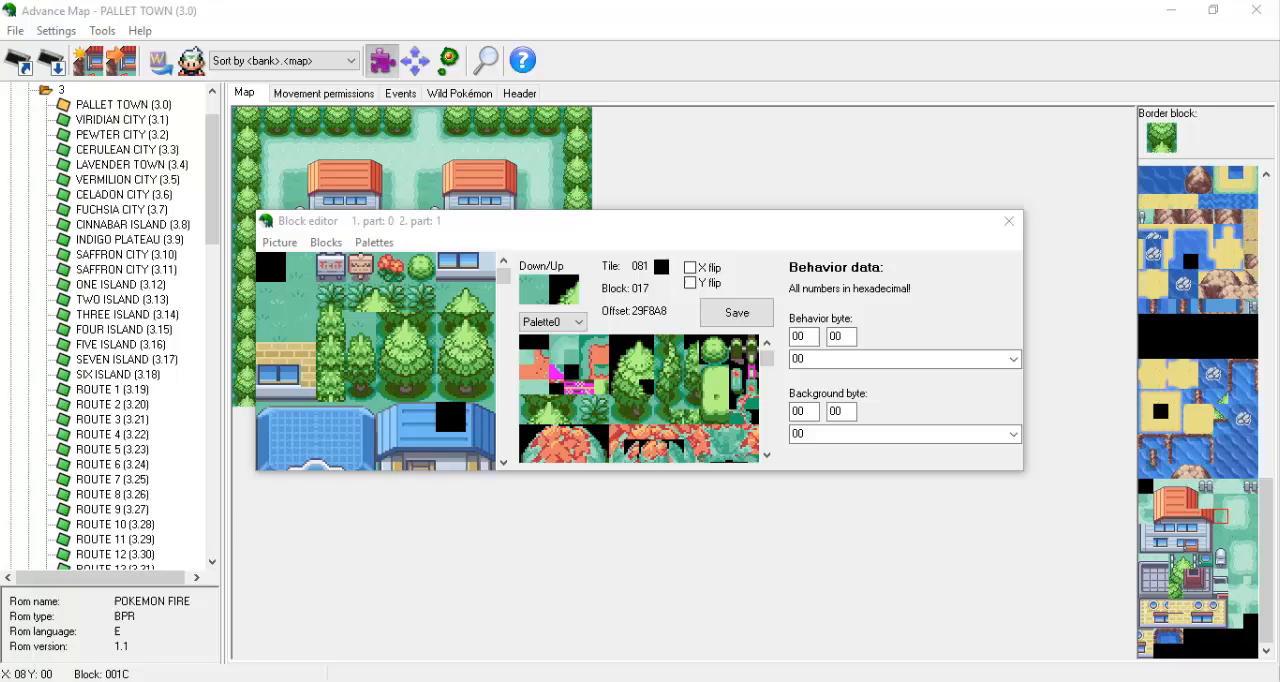
- Preview the tiles under Palette2 and Palette3, return to Palette0, and bring up the palette editor
left_click(578, 320)
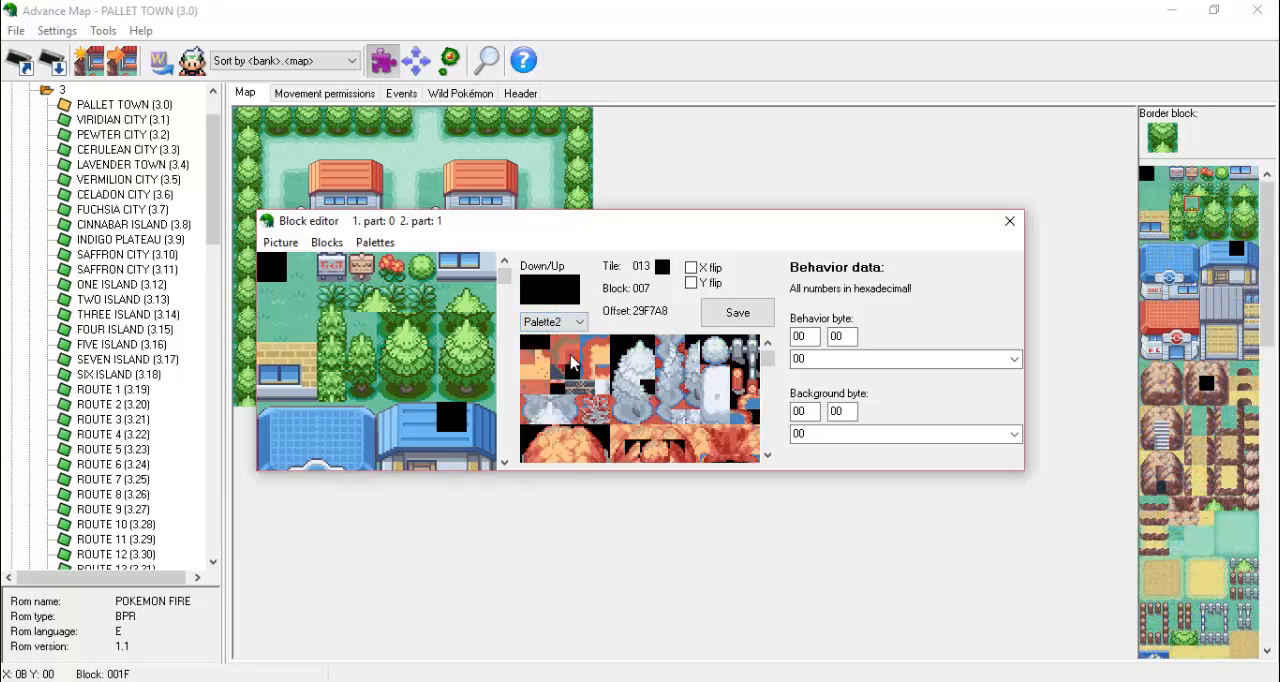
left_click(578, 322)
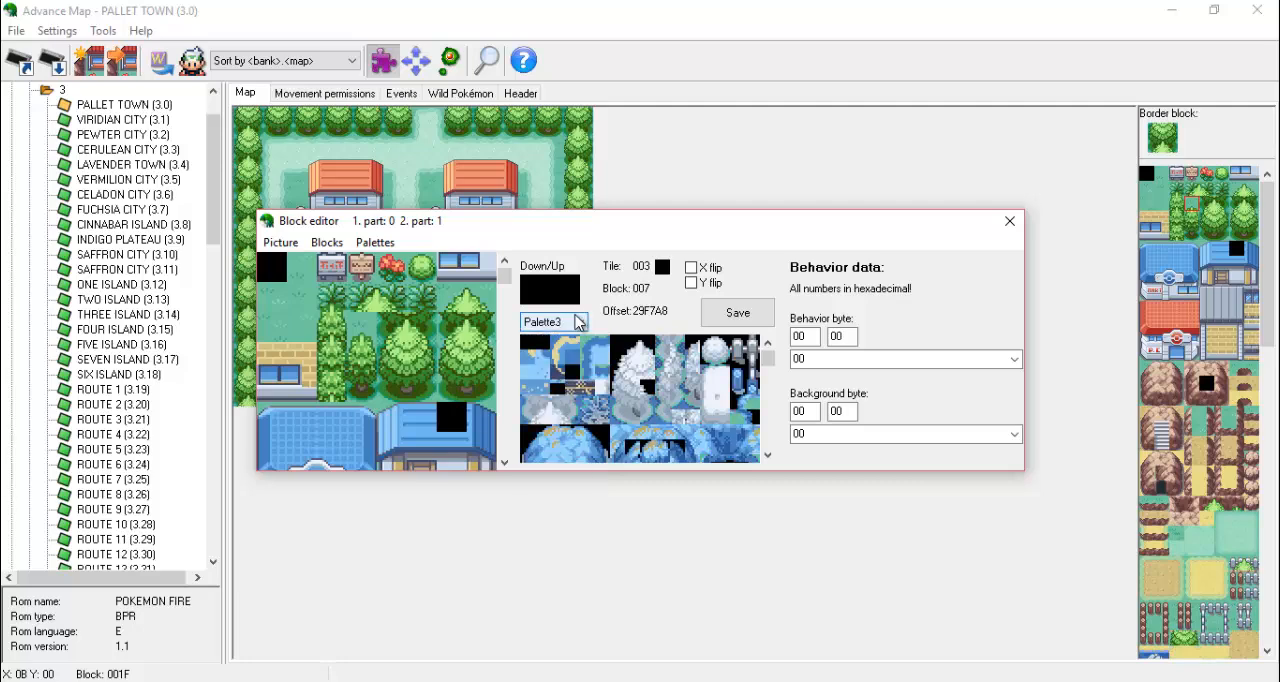
left_click(552, 320)
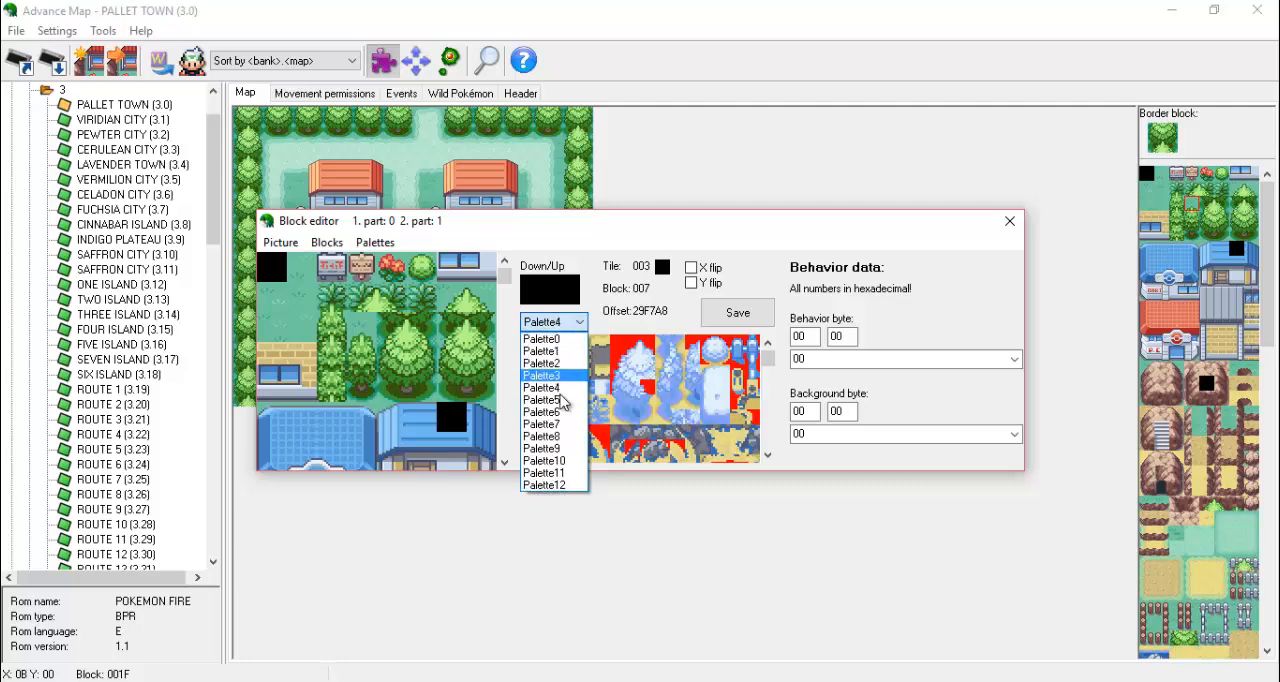
left_click(540, 340)
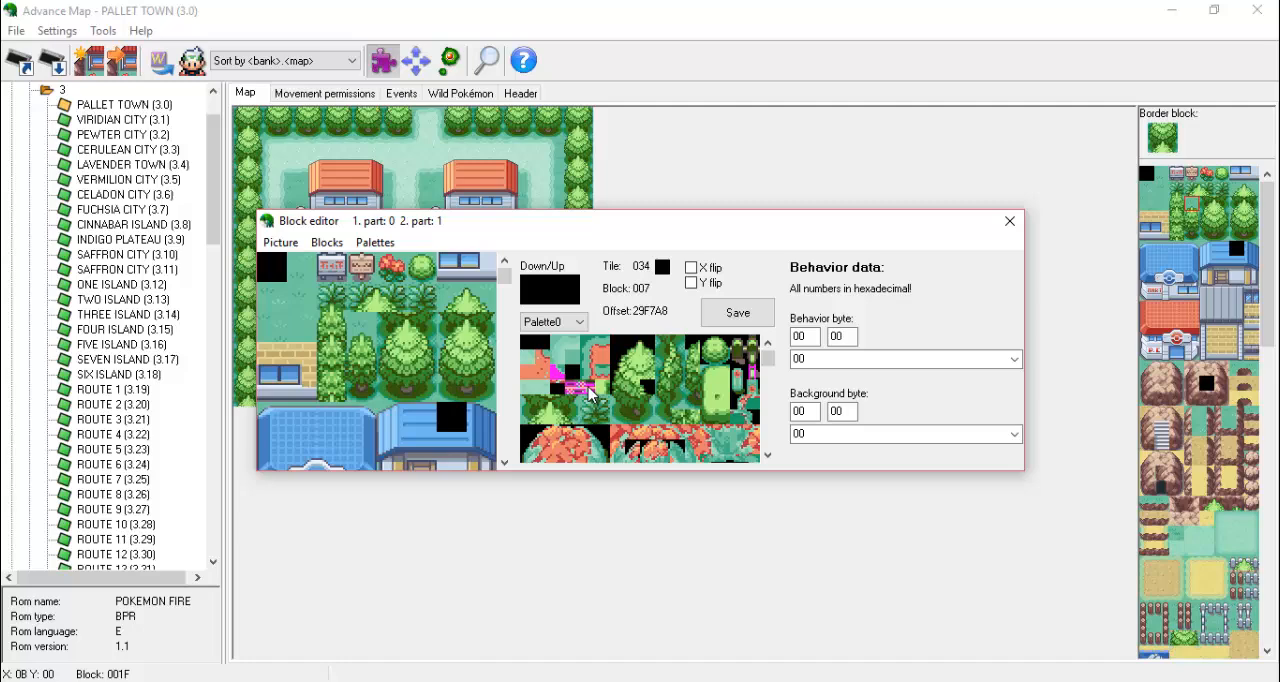
left_click(376, 242)
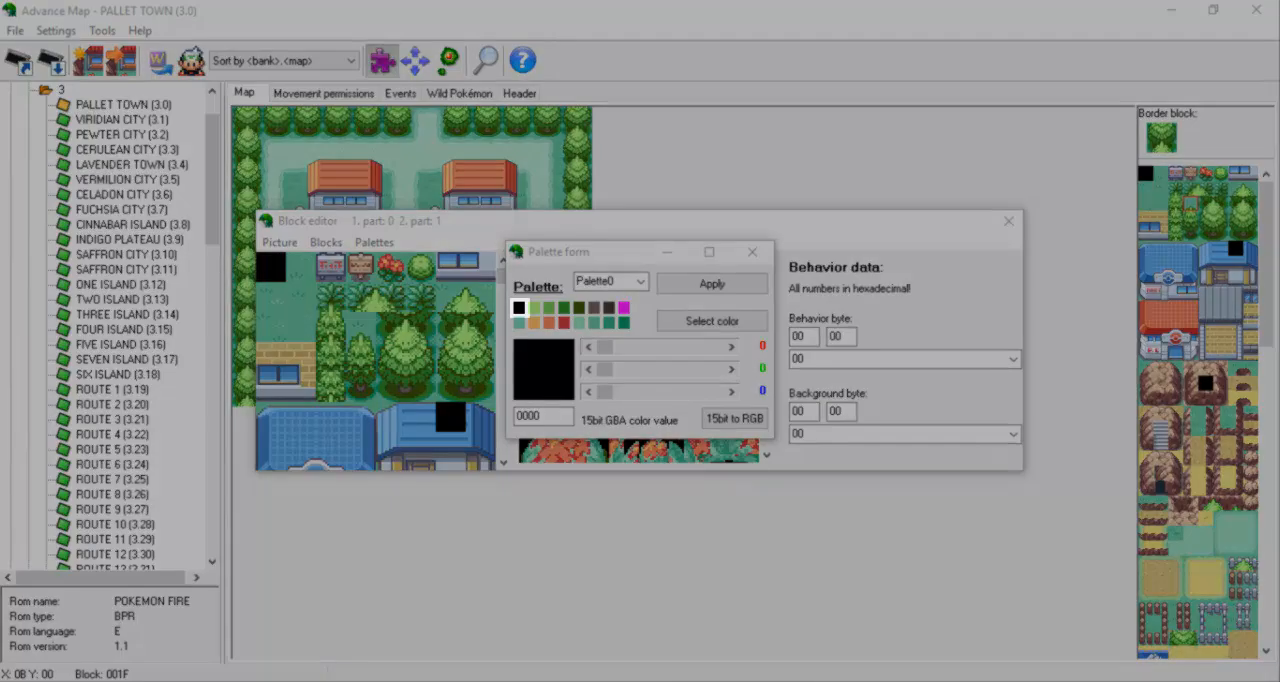
- Show Palette1's then Palette2's colours in the Palette form
left_click(520, 308)
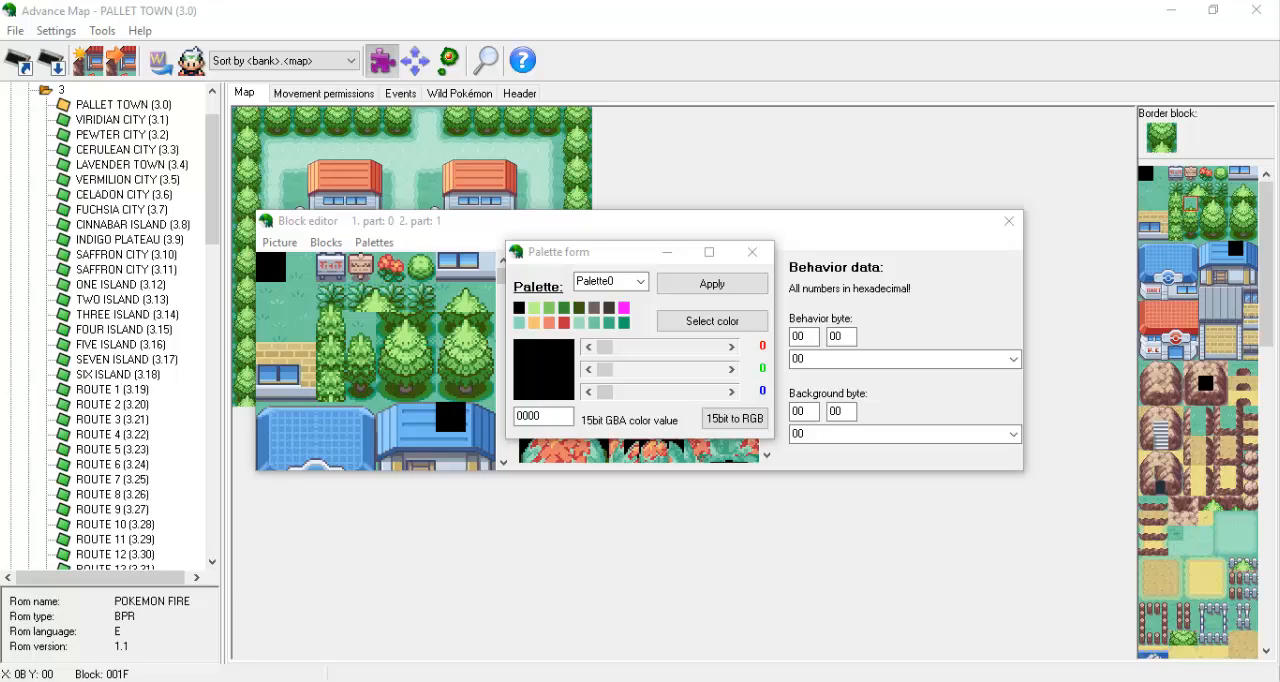
left_click(640, 280)
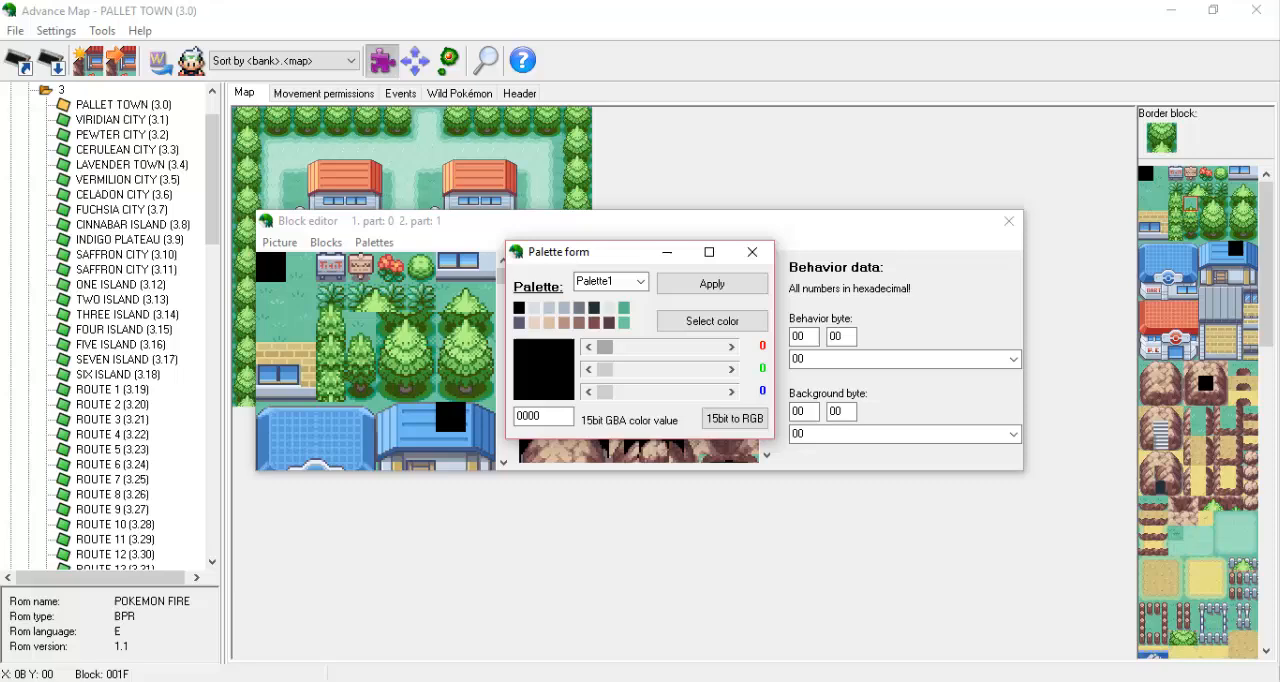
left_click(610, 280)
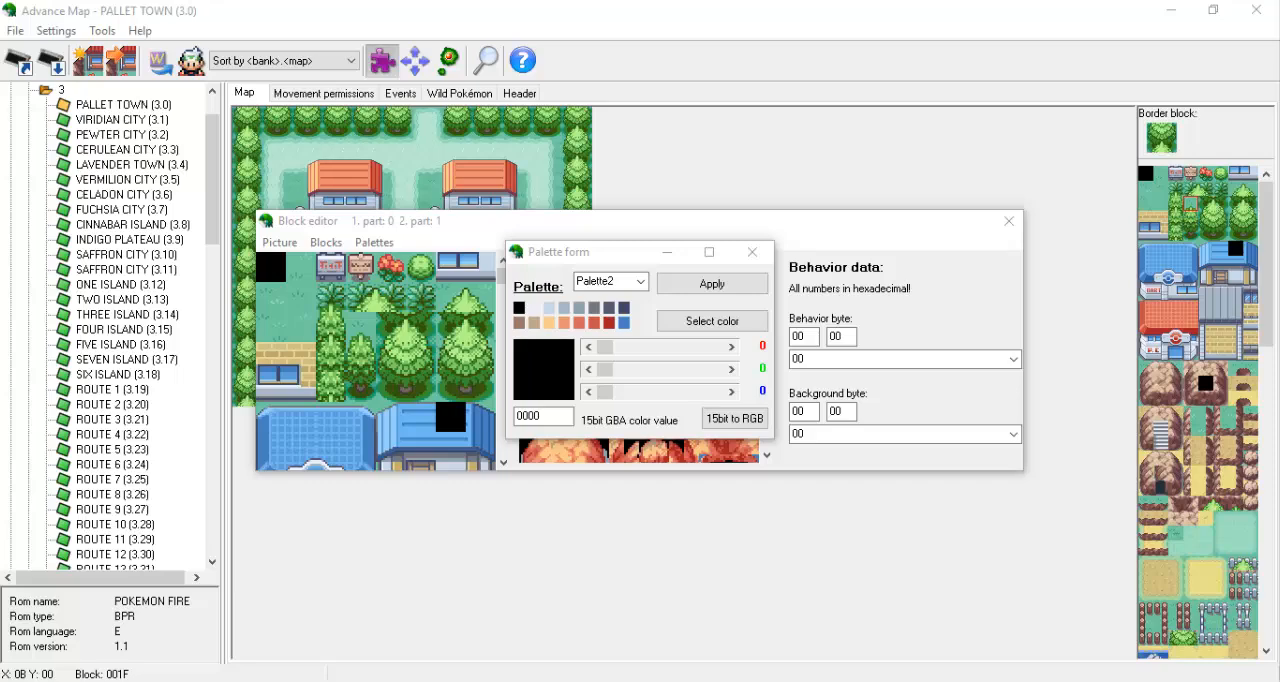
left_click(610, 280)
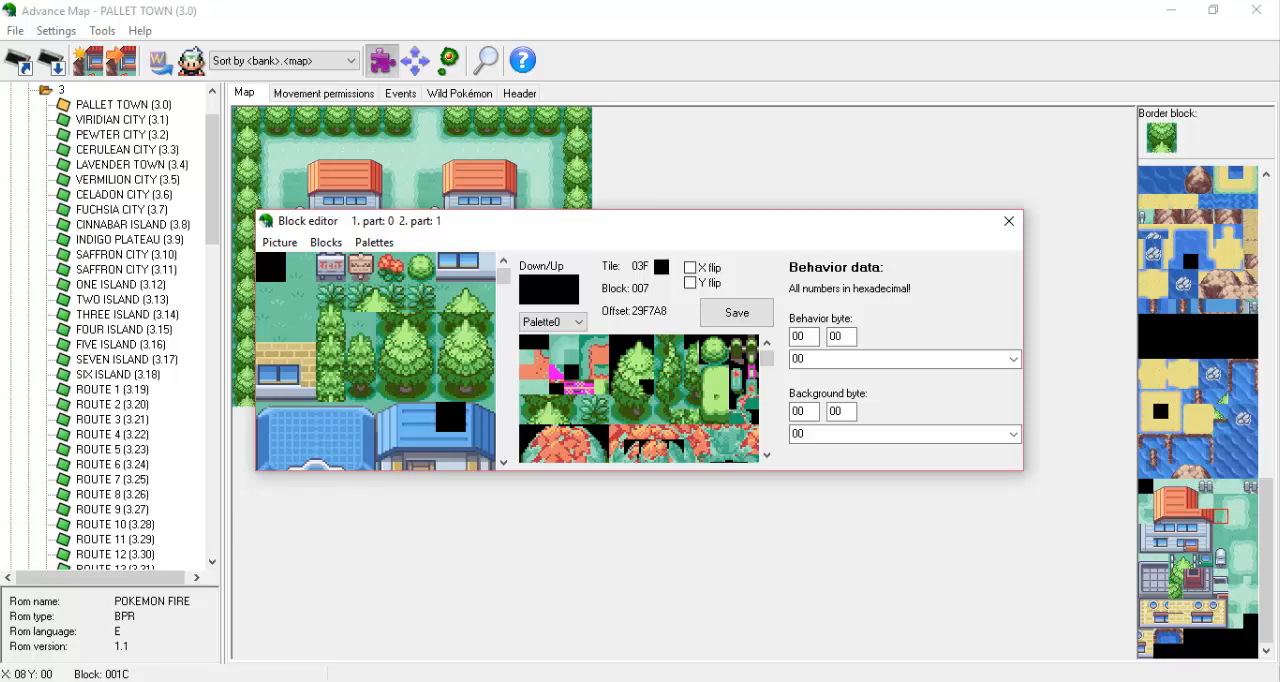
- Browse down through the current map's block palette
left_click(1008, 220)
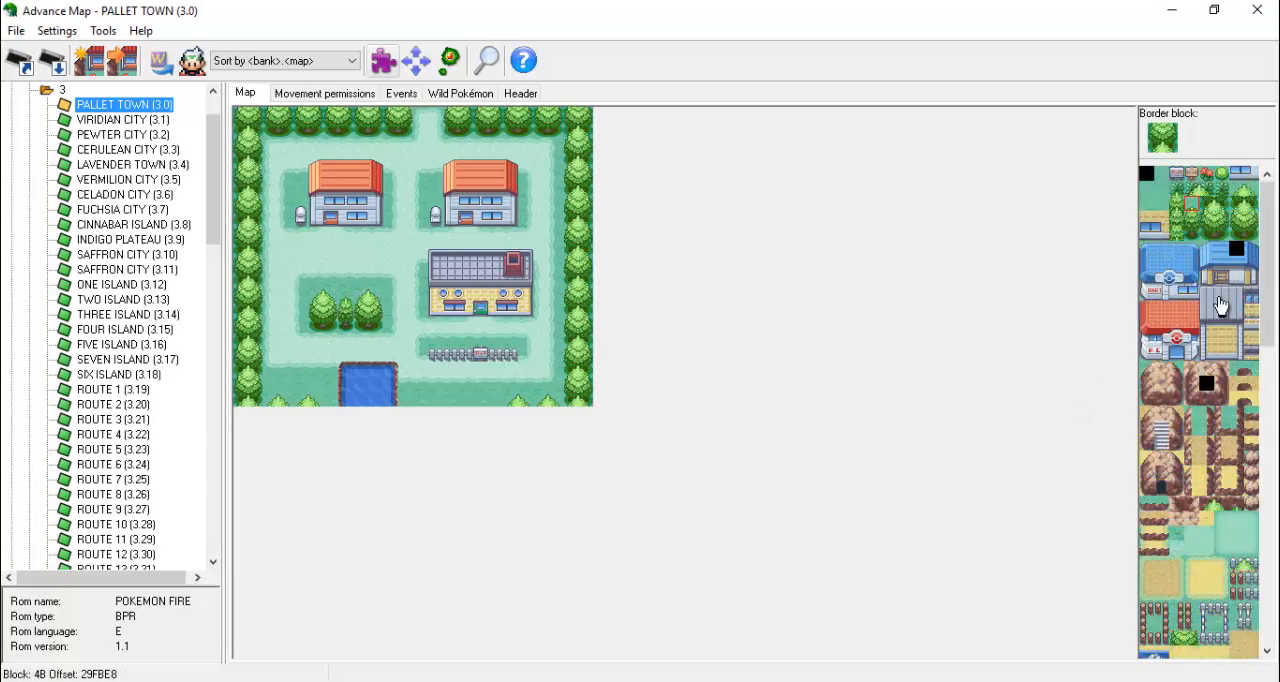
scroll("down", 3)
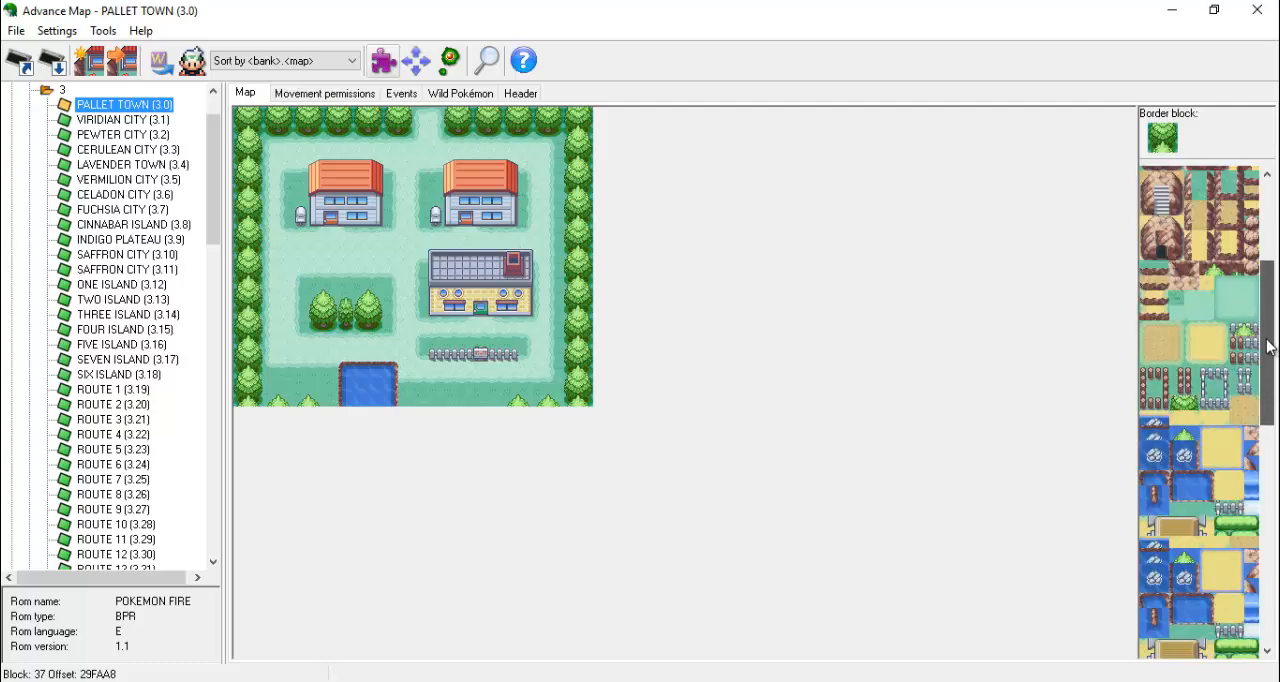
scroll("down", 3)
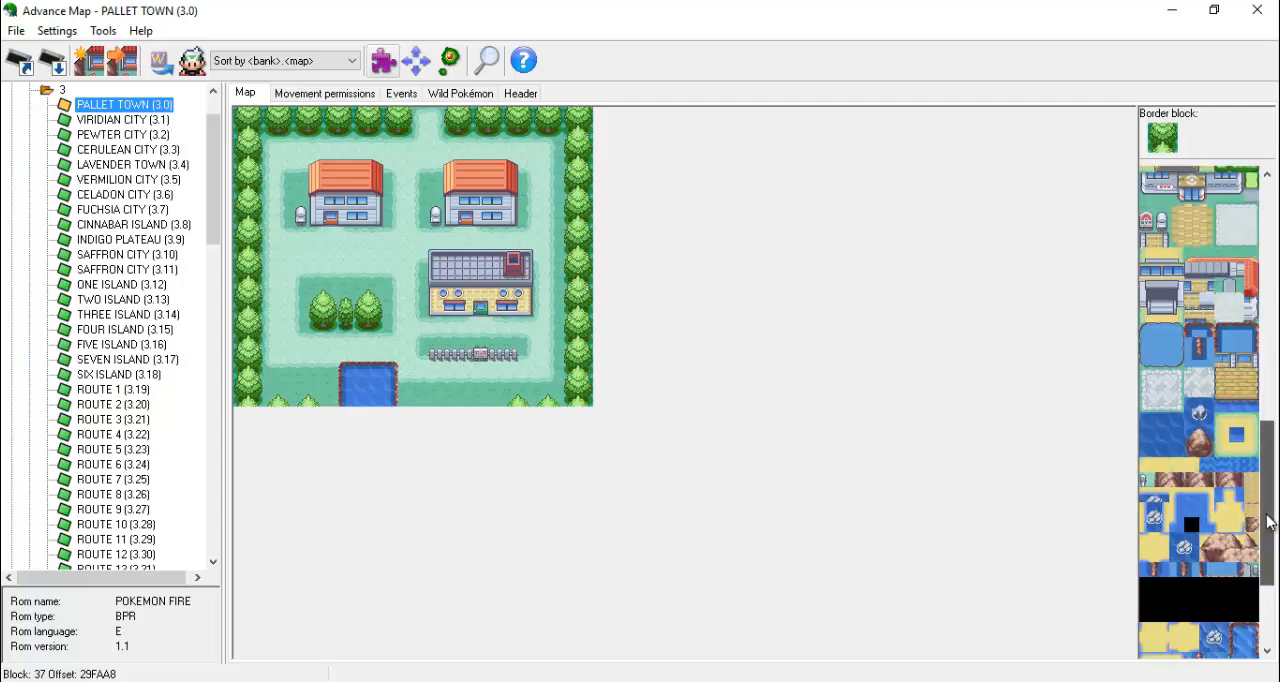
scroll("down", 3)
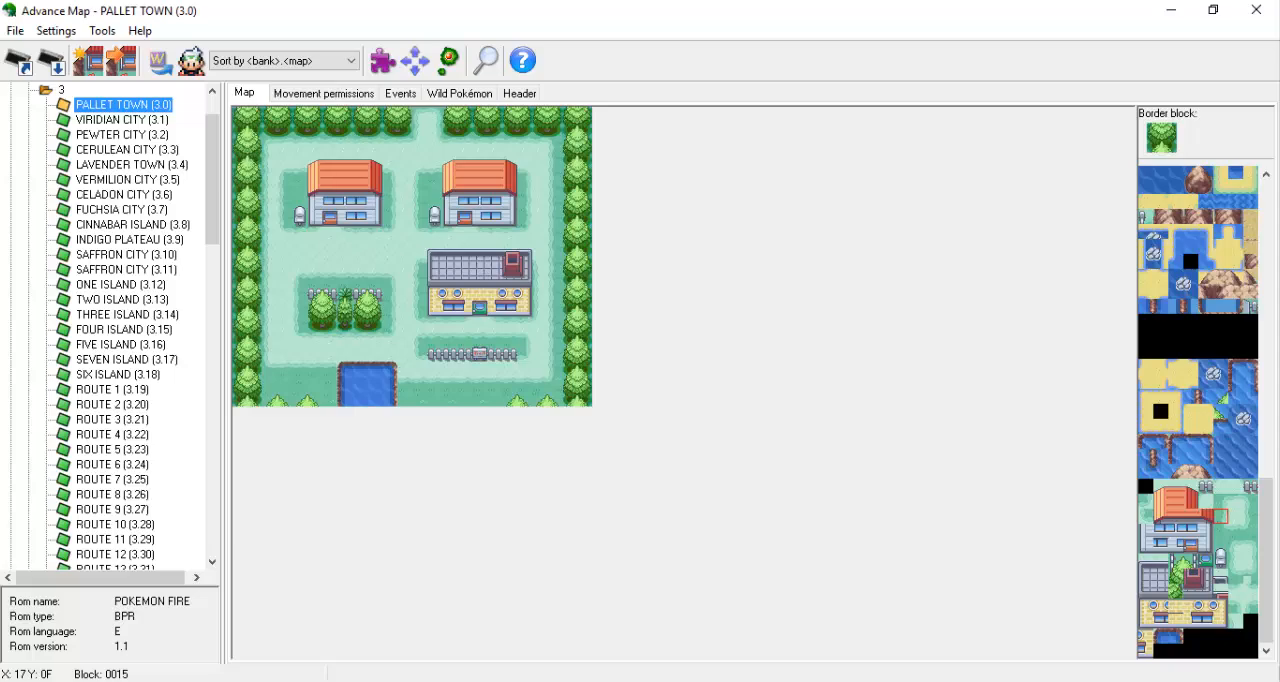
- Load VIRIDIAN CITY (3.1) from the map tree and browse its block list
left_click(120, 120)
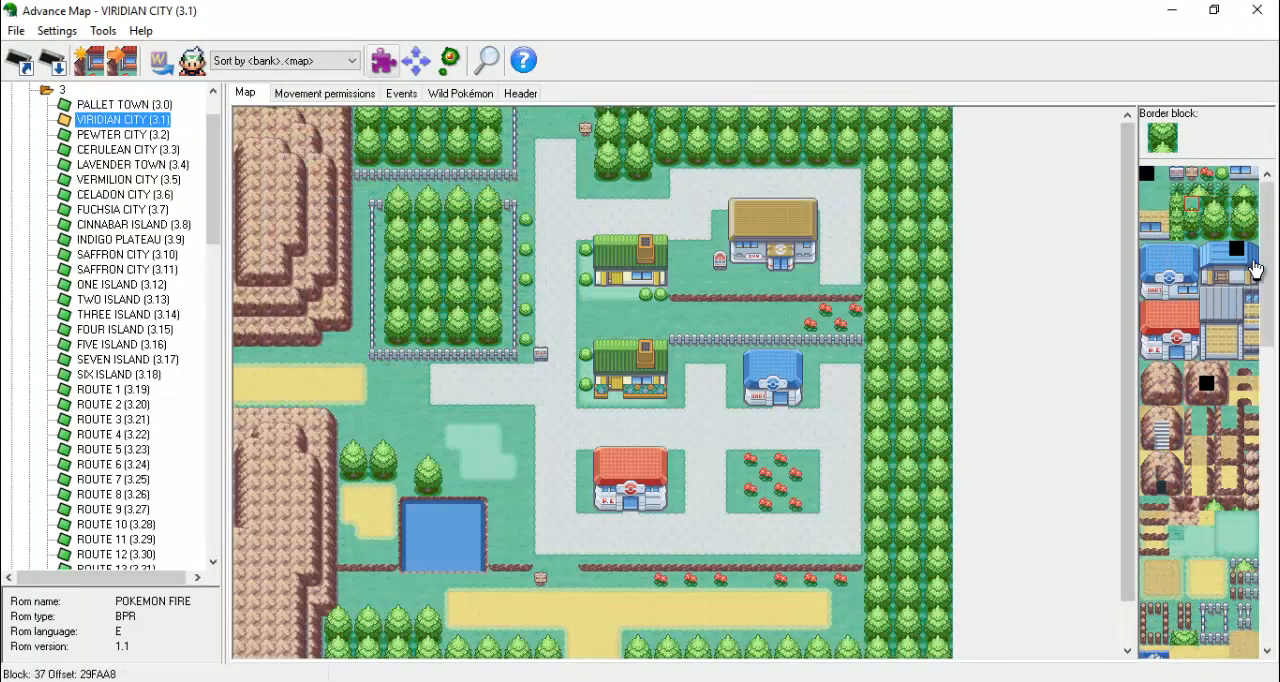
scroll("down", 3)
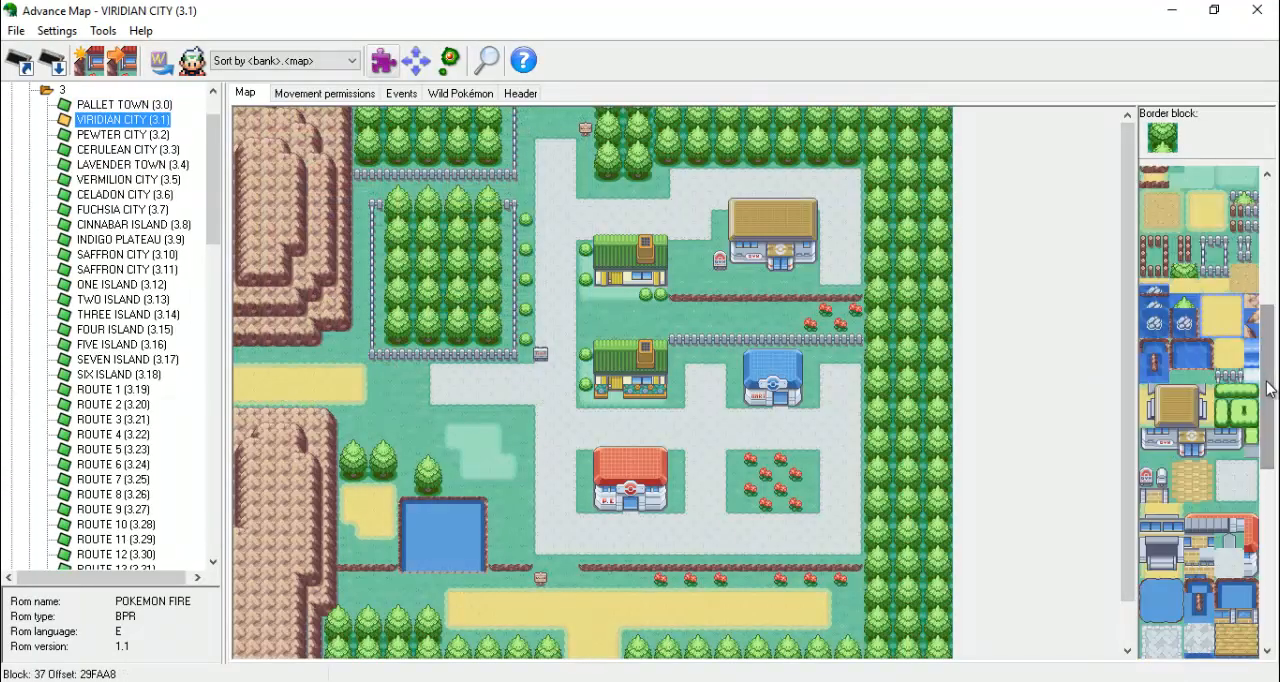
scroll("down", 3)
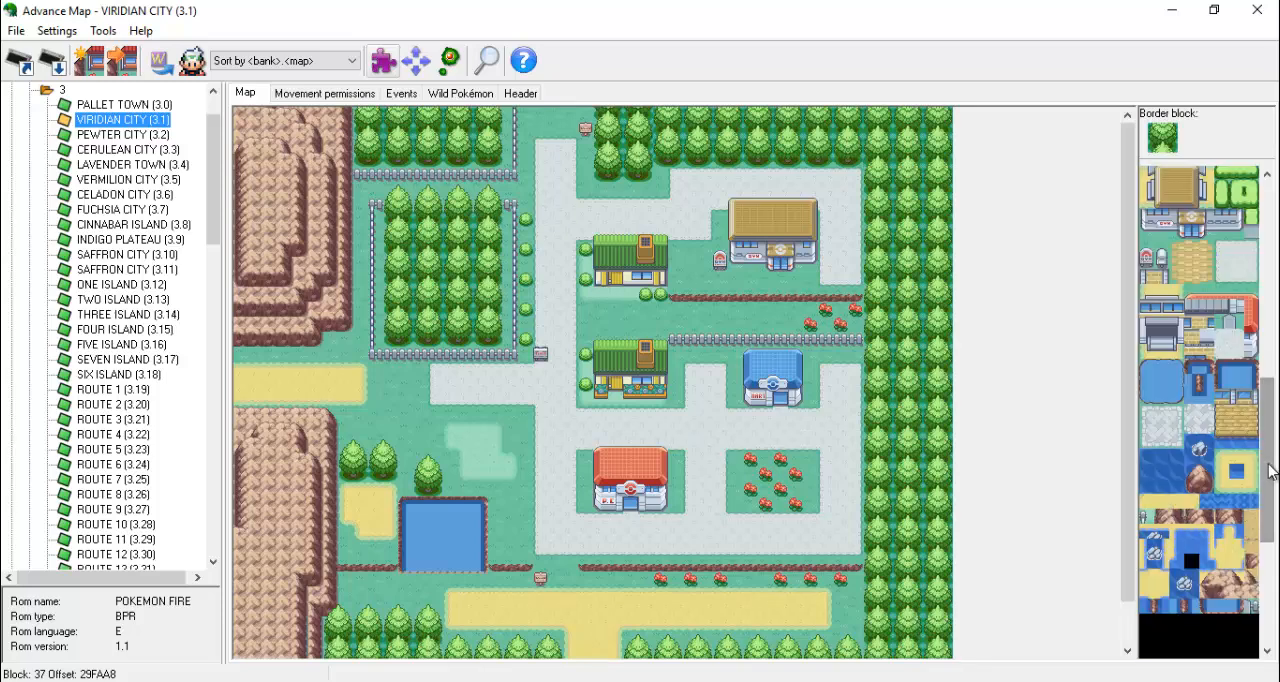
scroll("down", 3)
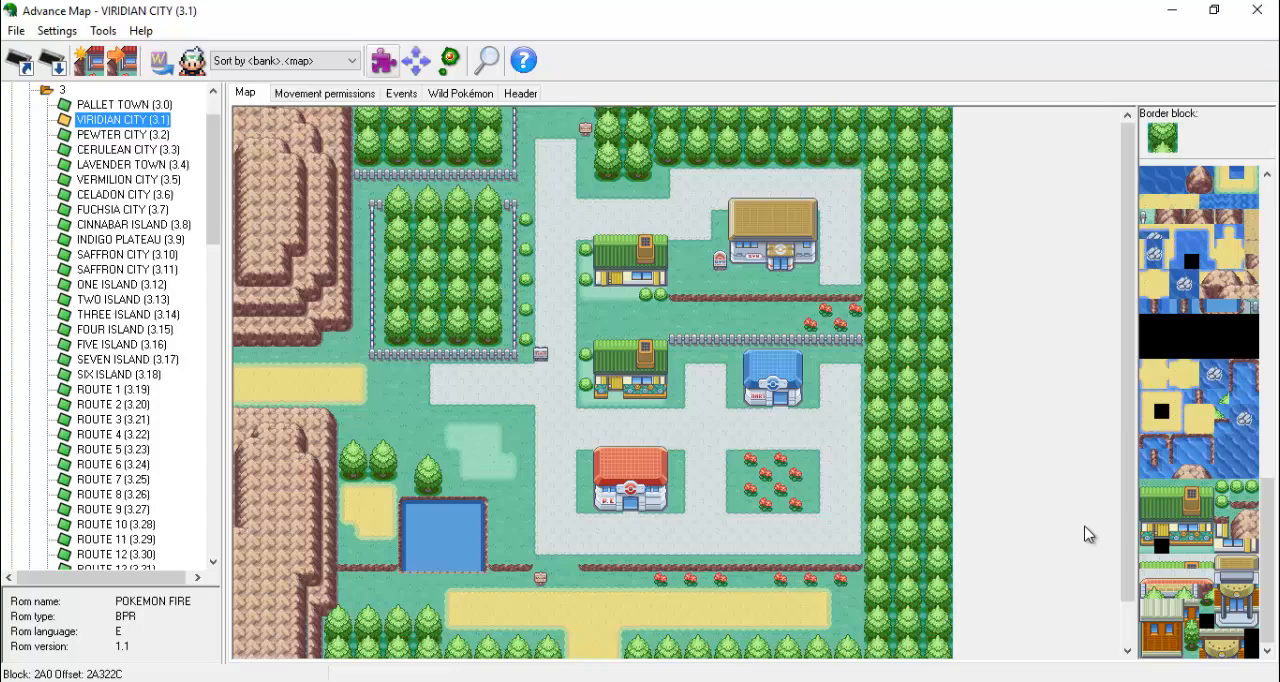
- Load PEWTER CITY (3.2) and browse its block list
left_click(120, 134)
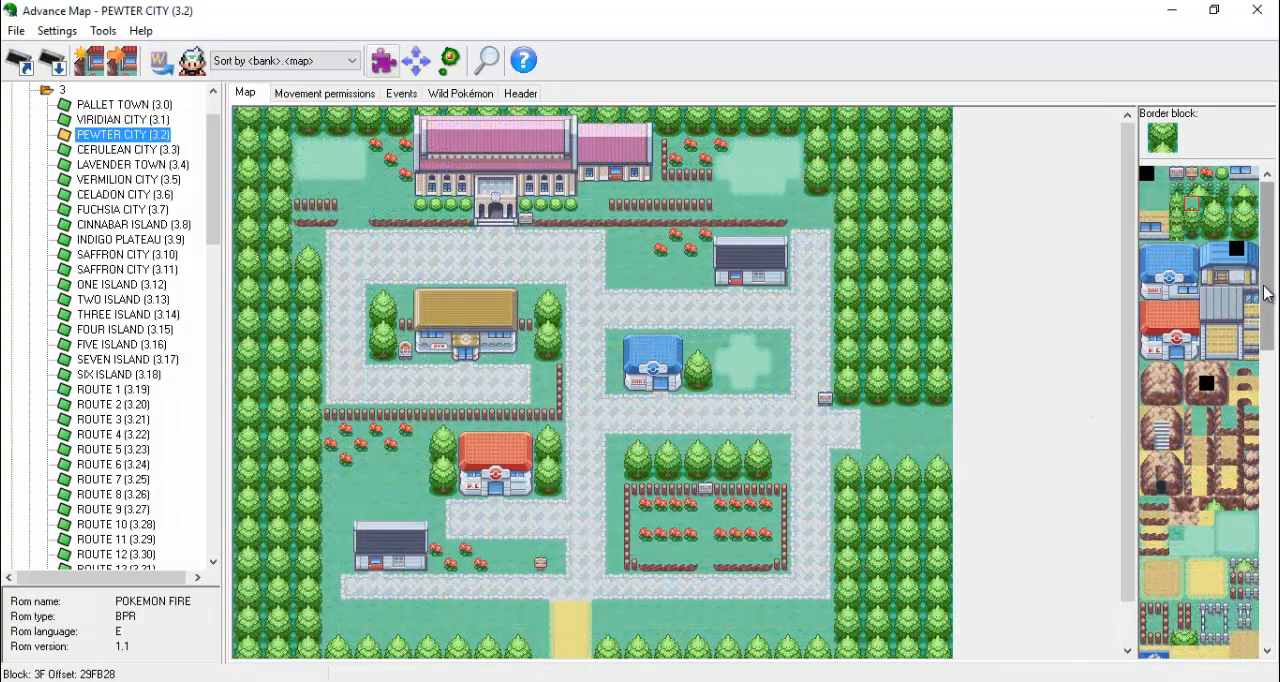
scroll("down", 3)
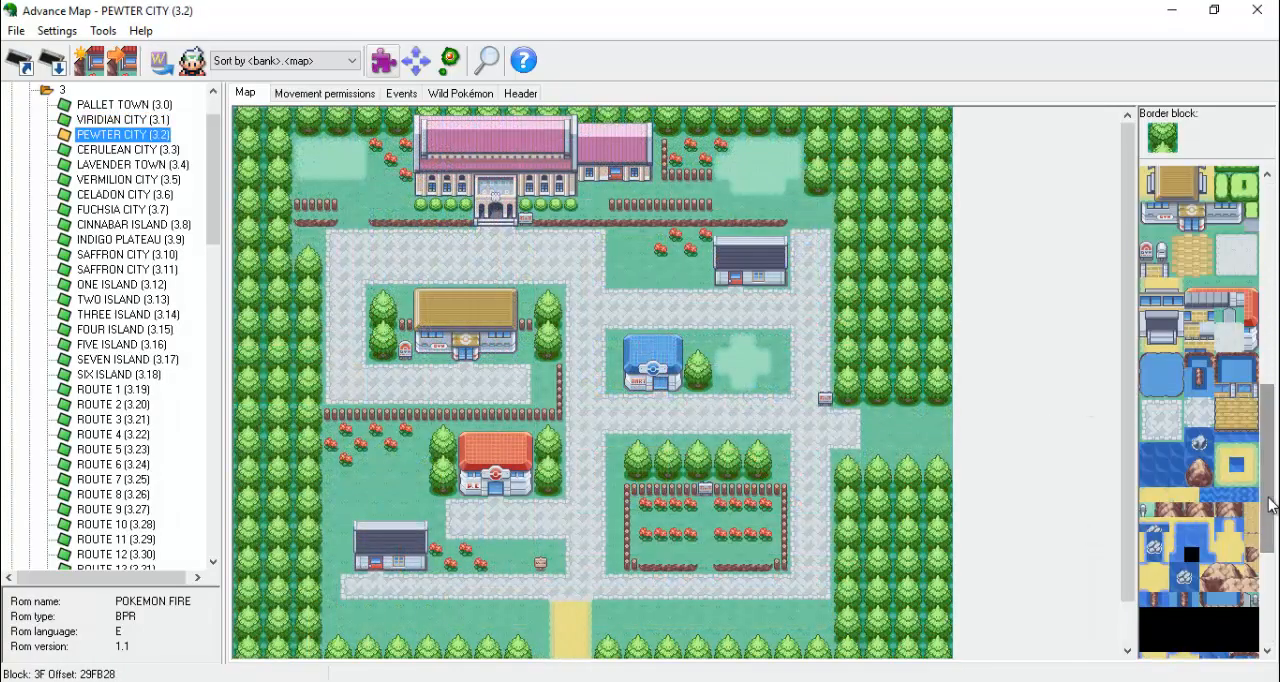
scroll("down", 3)
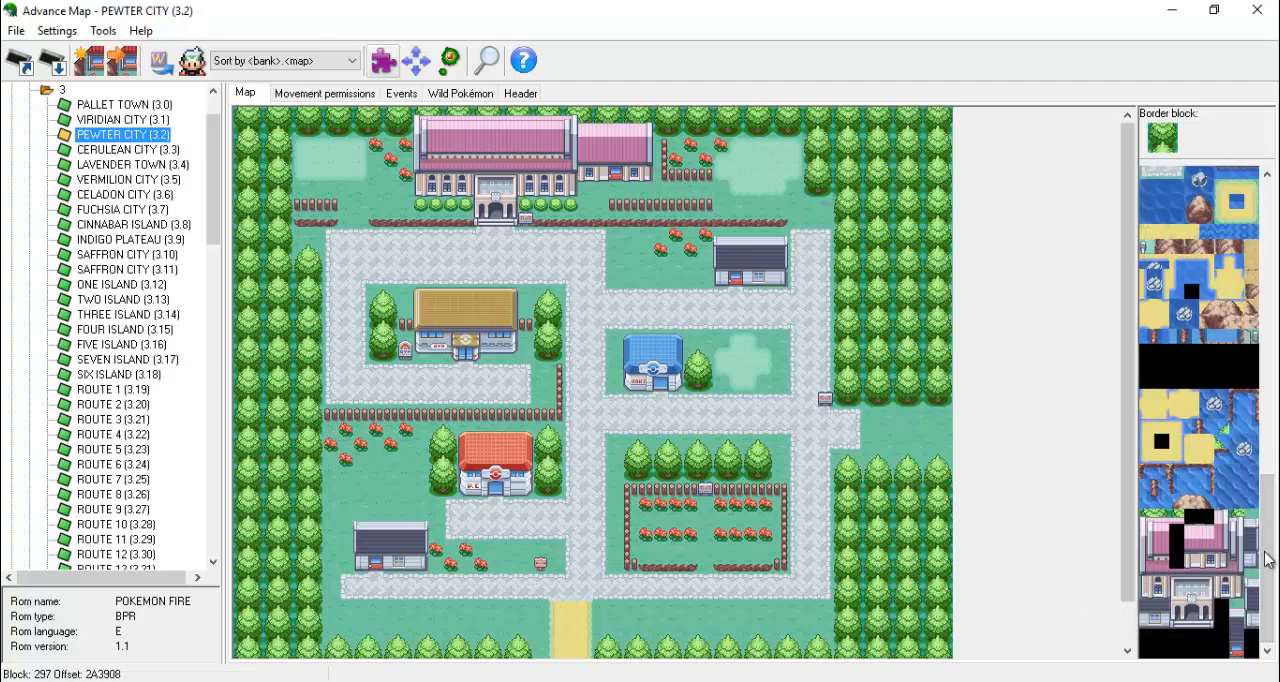
- View Pewter City's Header settings (music, weather, map type, tilesets, dimensions), then pick another map
left_click(520, 92)
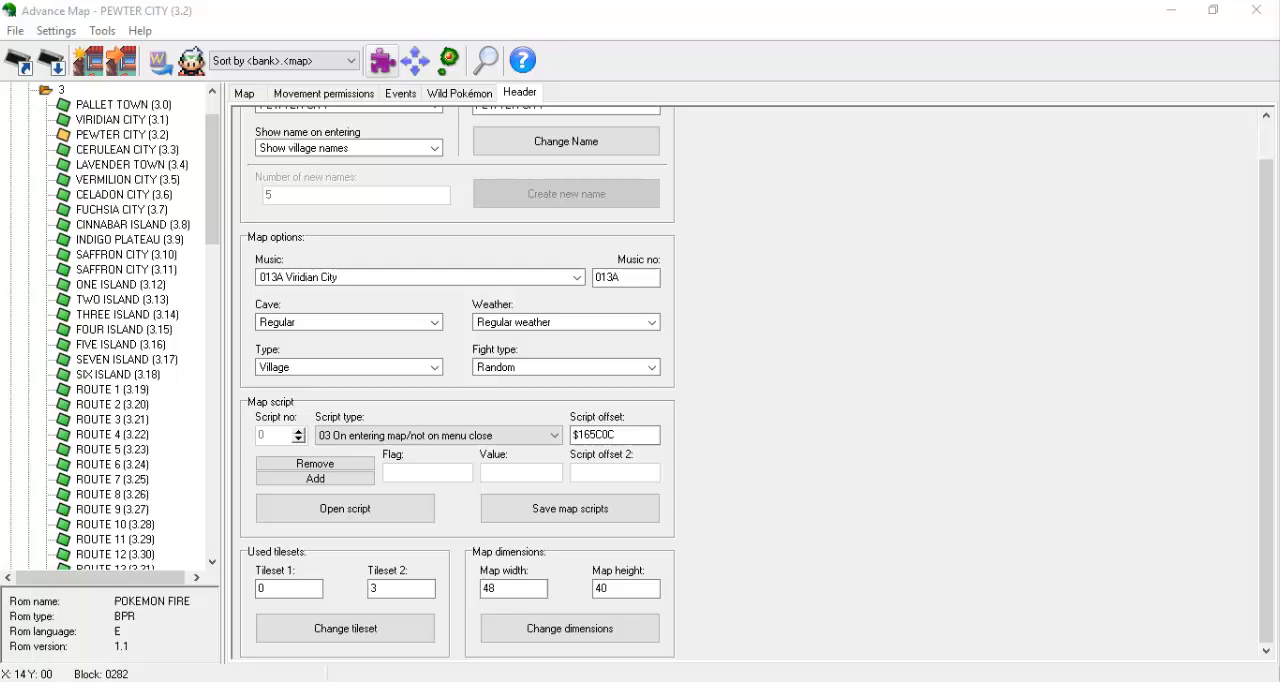
left_click(124, 104)
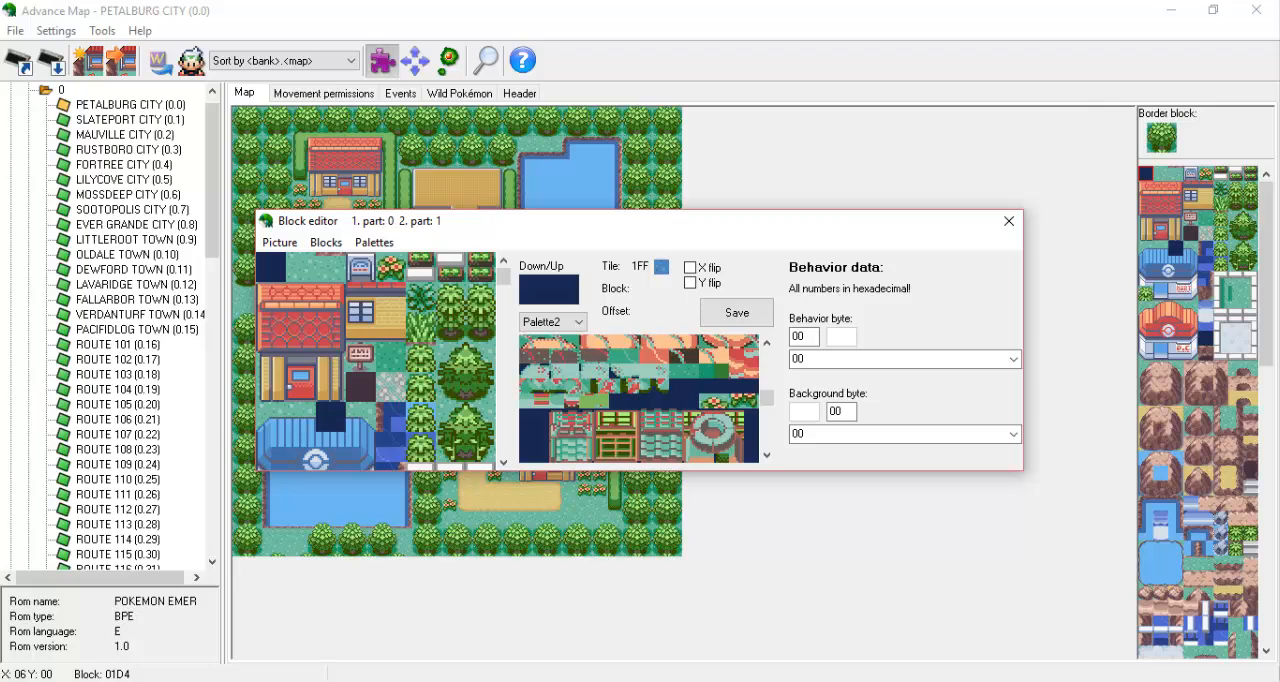
- Rebuild block 037 from several different tile-sheet tiles and save it
left_click(548, 288)
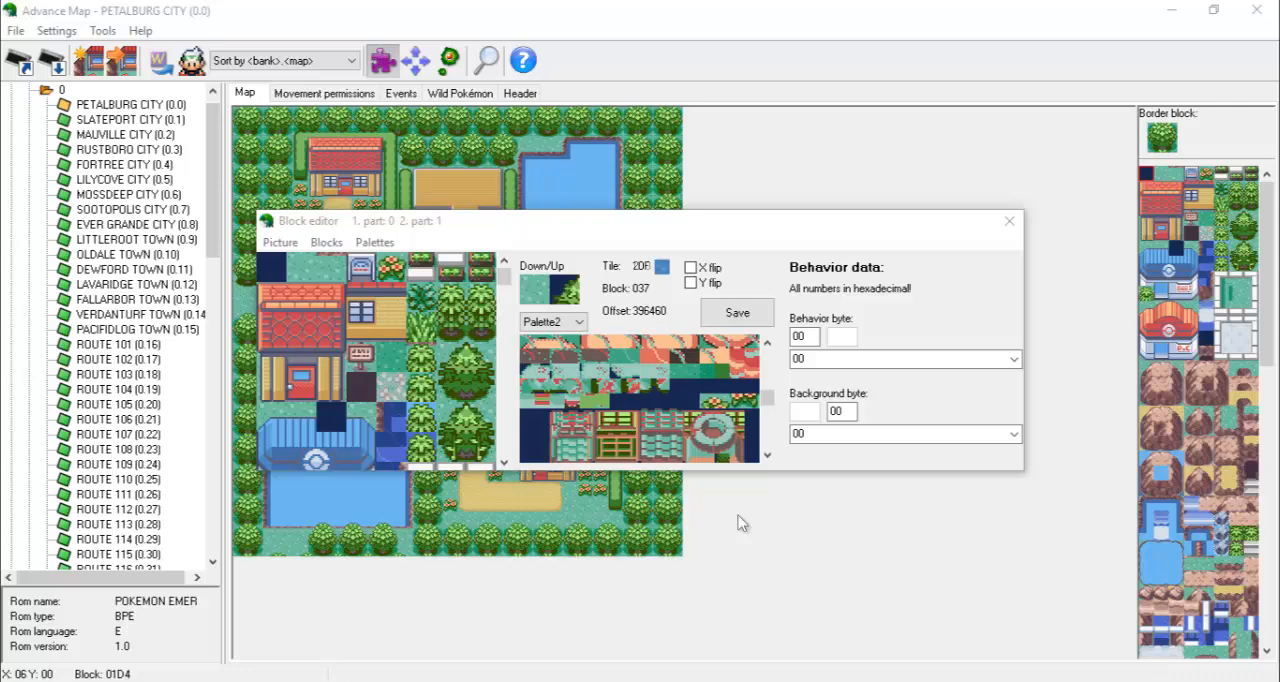
left_click(704, 416)
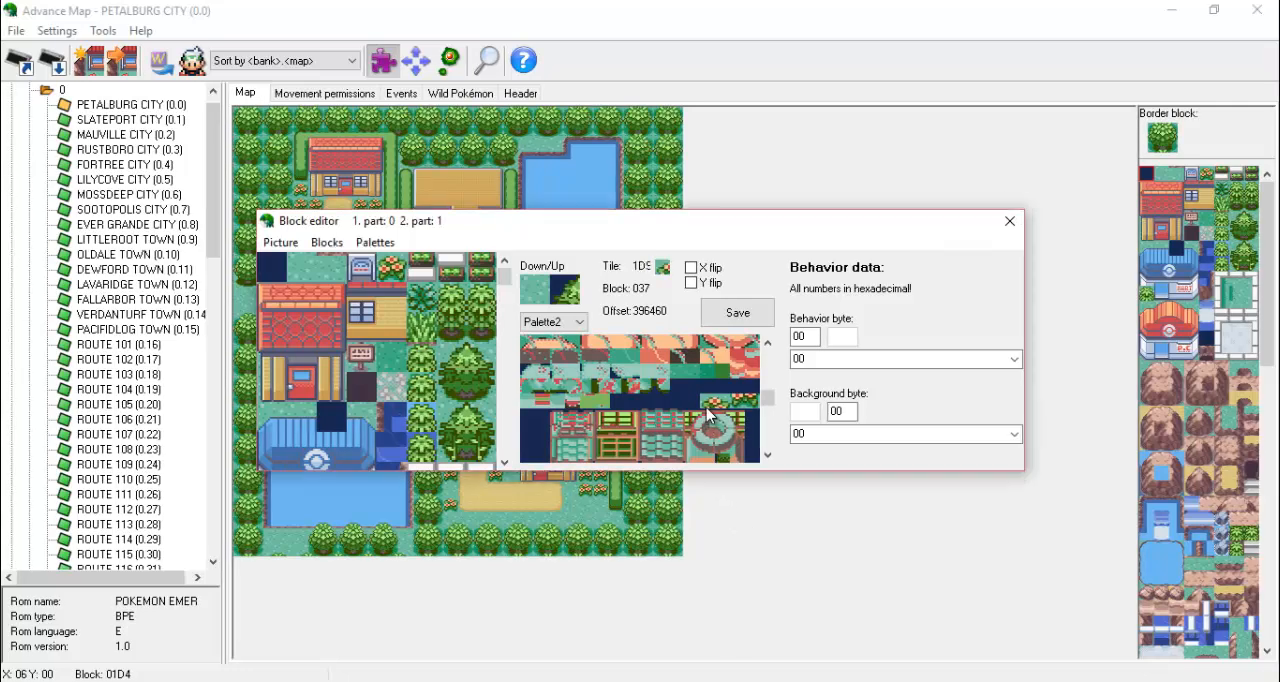
left_click(716, 412)
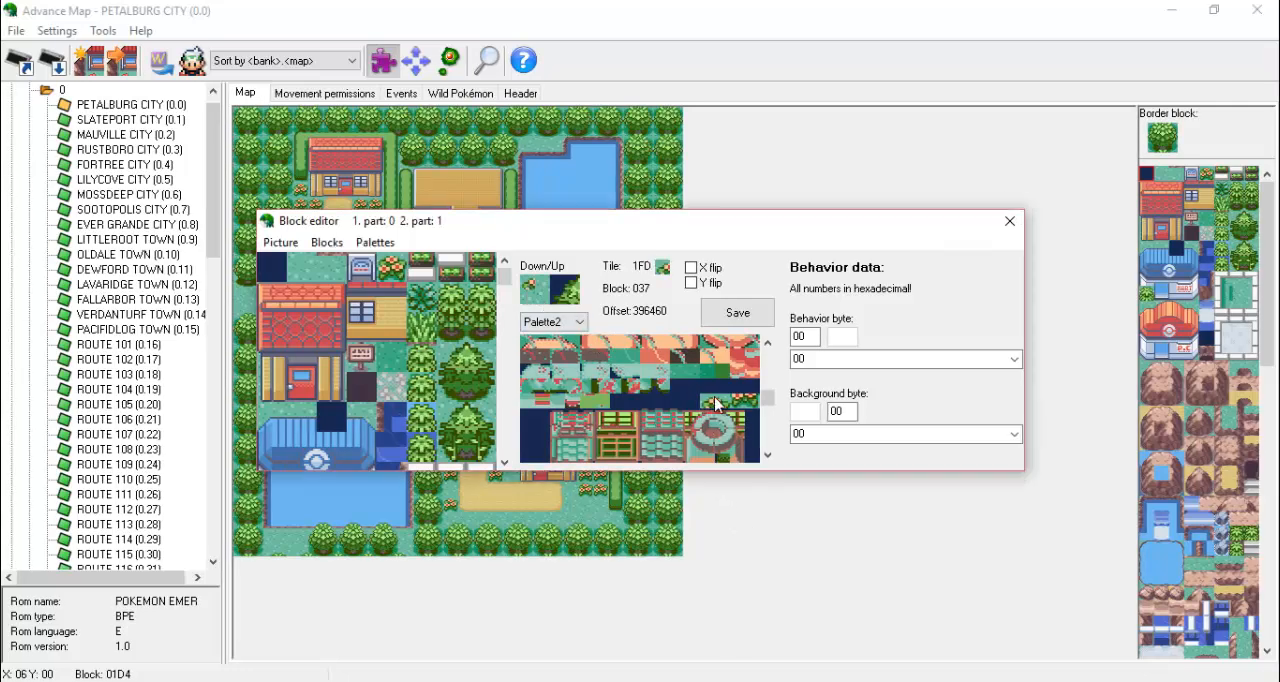
left_click(544, 290)
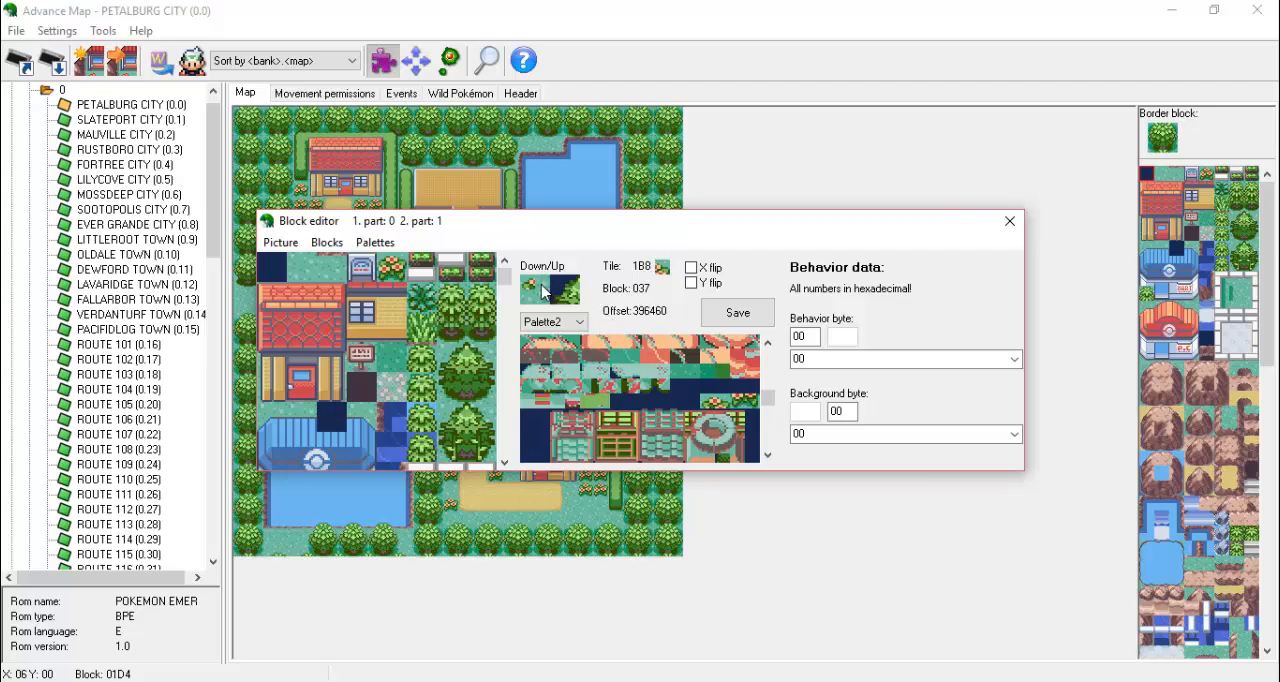
left_click(720, 408)
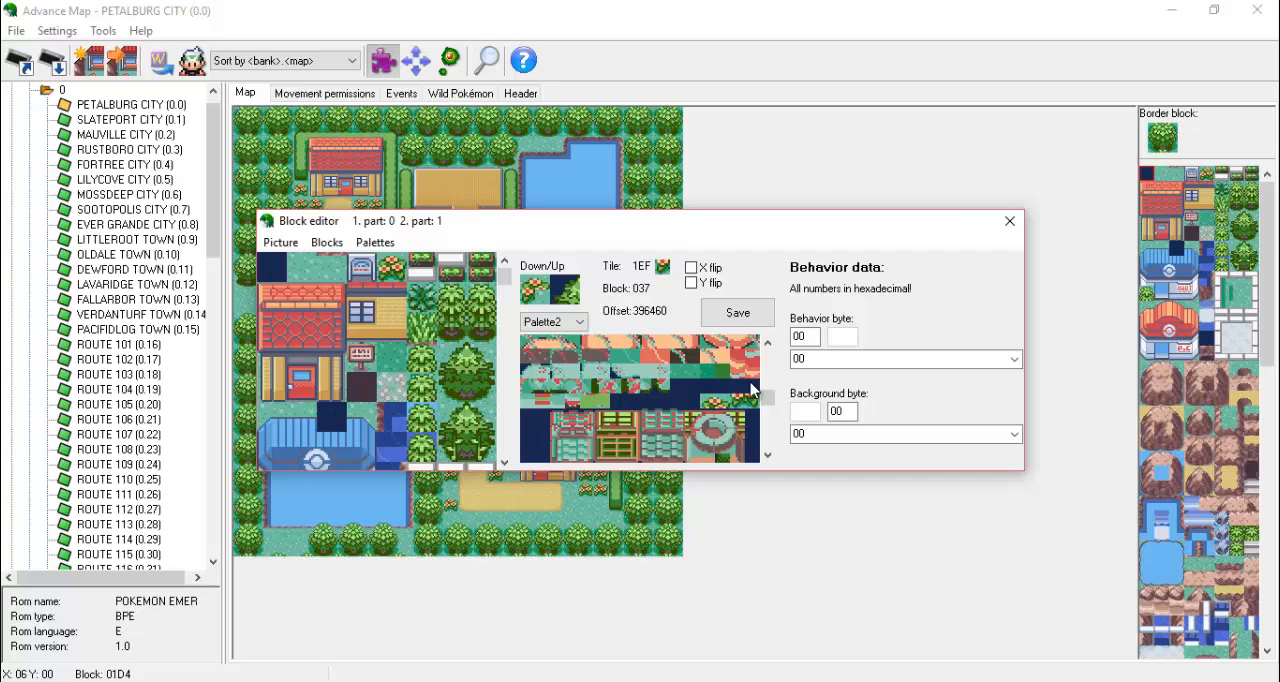
left_click(564, 364)
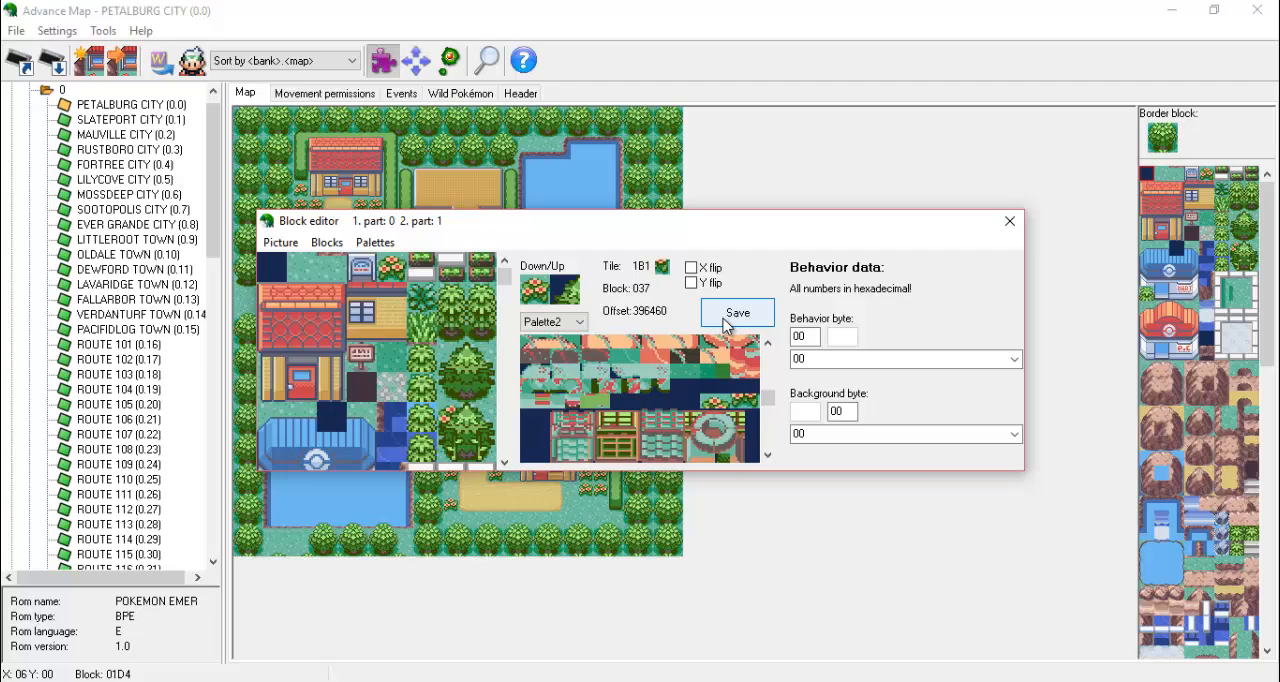
left_click(570, 390)
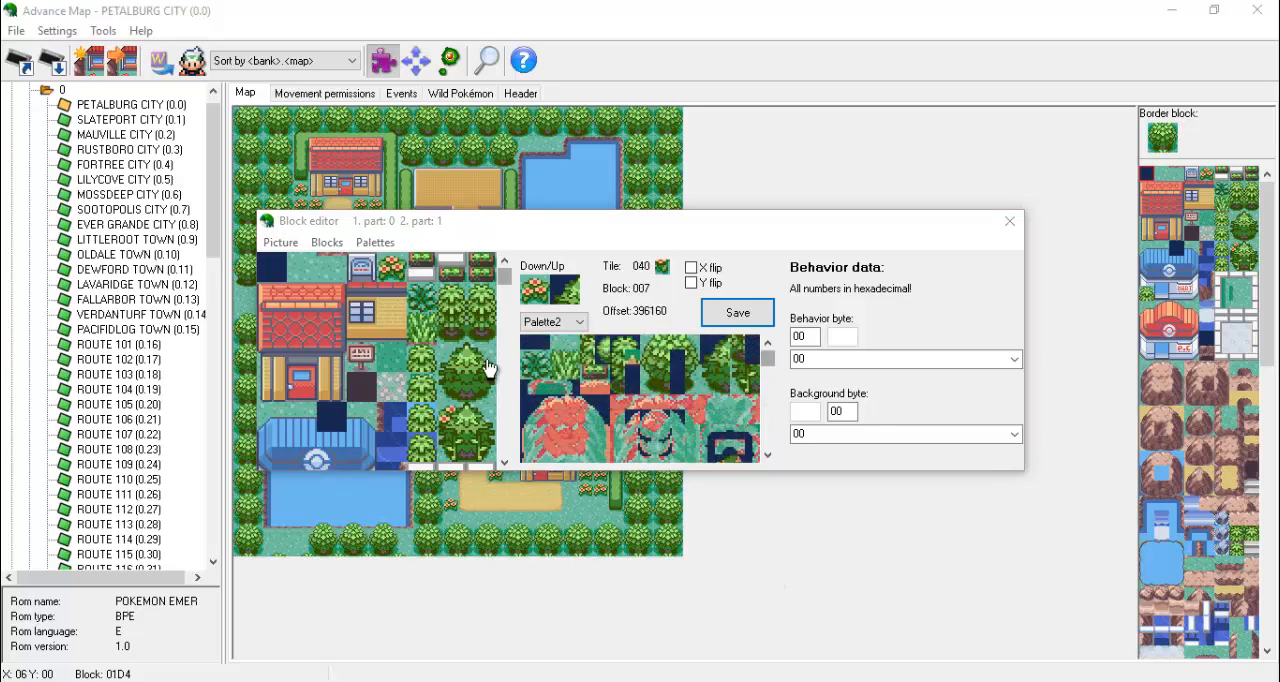
- Bring up the Palette form and turn a chosen palette colour orange, applying it
left_click(374, 242)
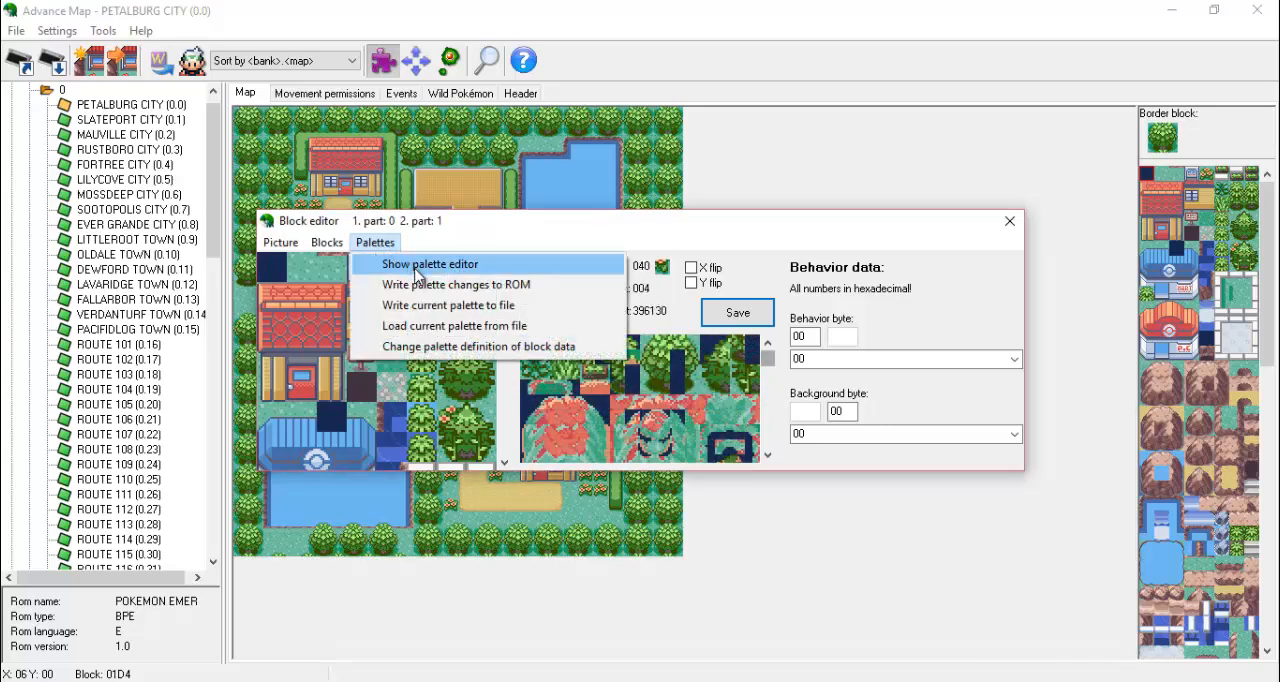
left_click(430, 264)
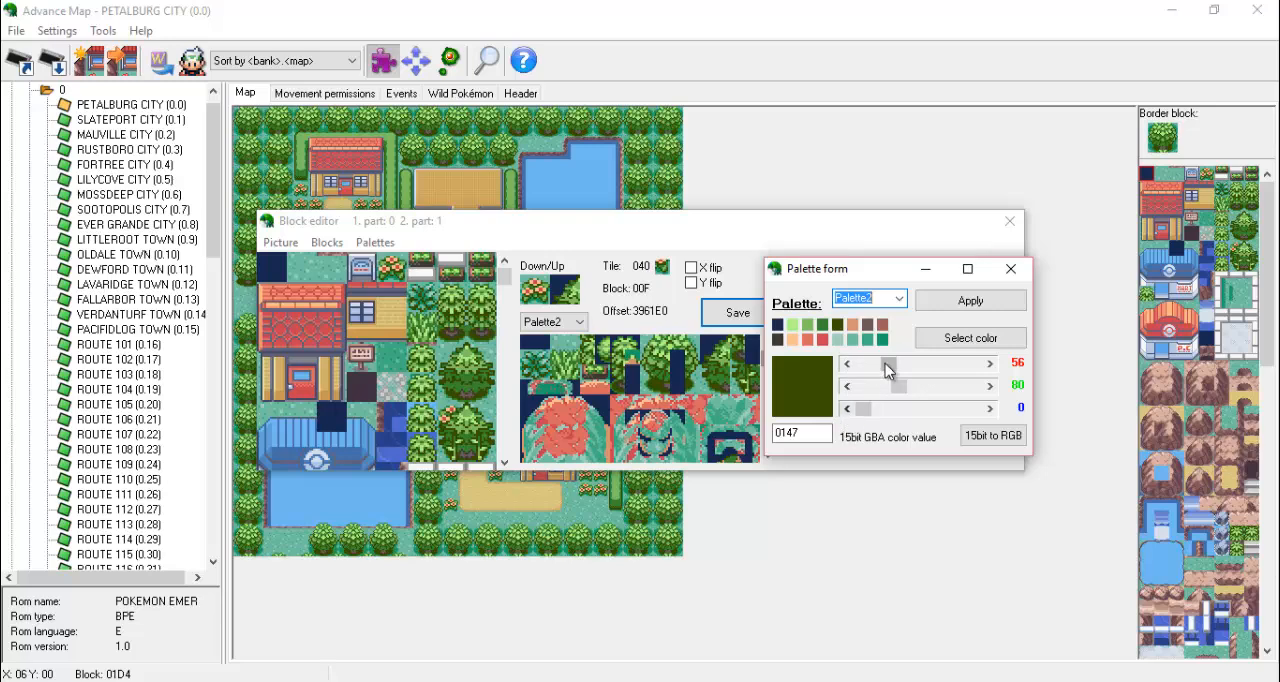
left_click_drag(884, 364, 940, 364)
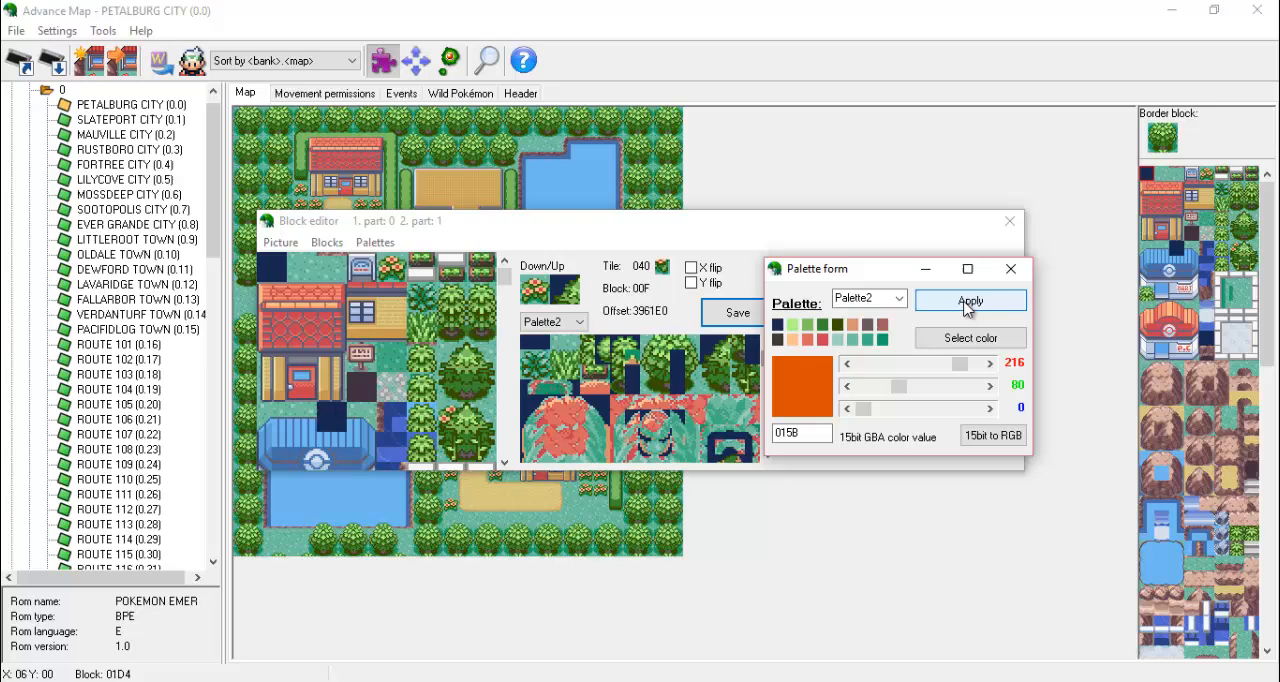
left_click(968, 300)
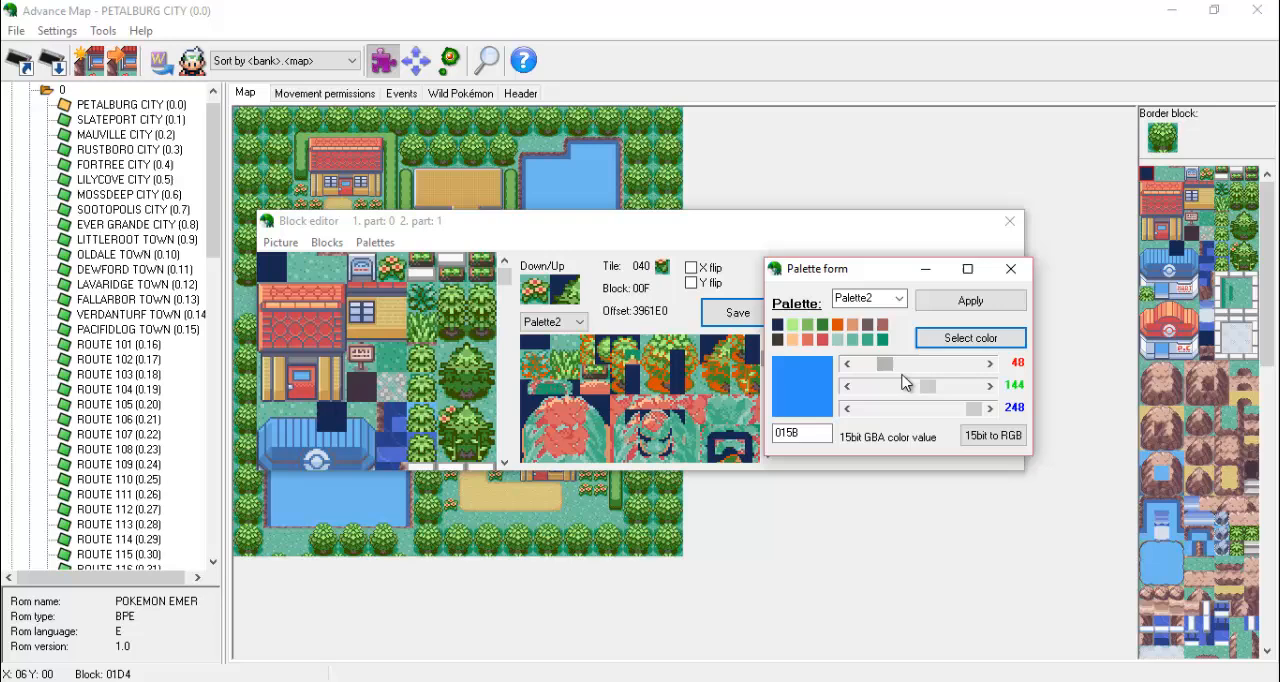
mouse_move(876, 436)
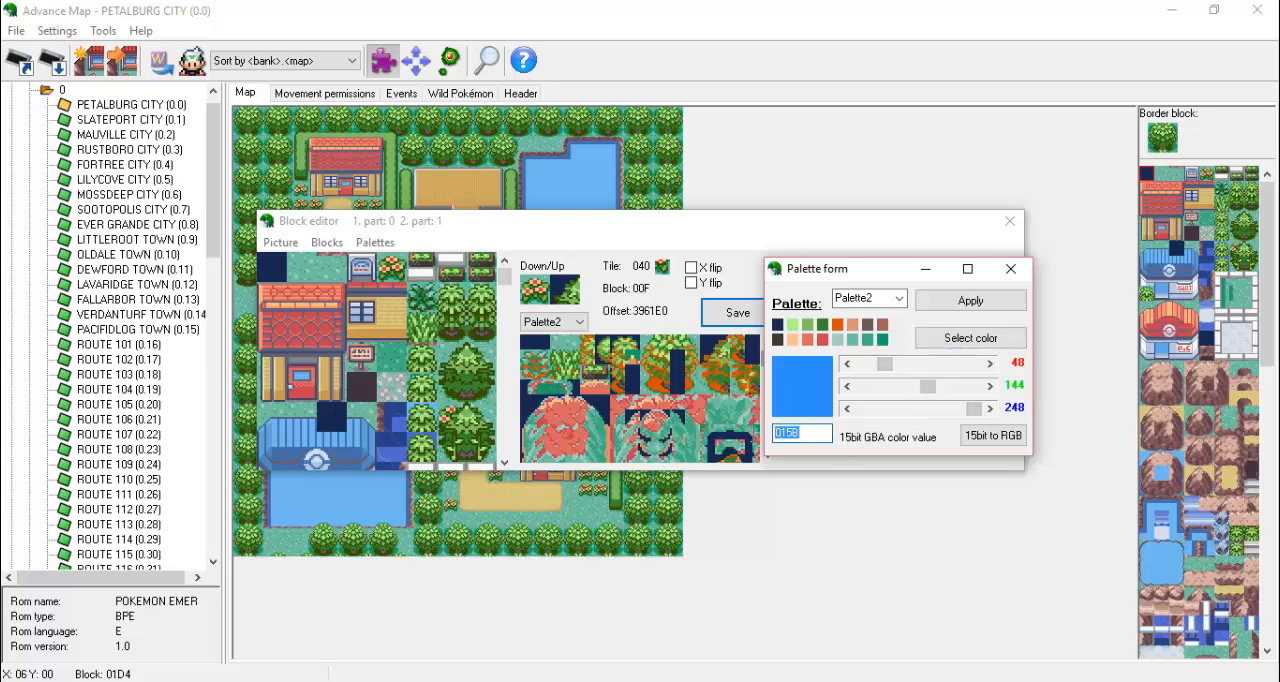
- Convert a typed 15-bit colour value to RGB with '15bit to RGB', then close the palette editor
type("4444")
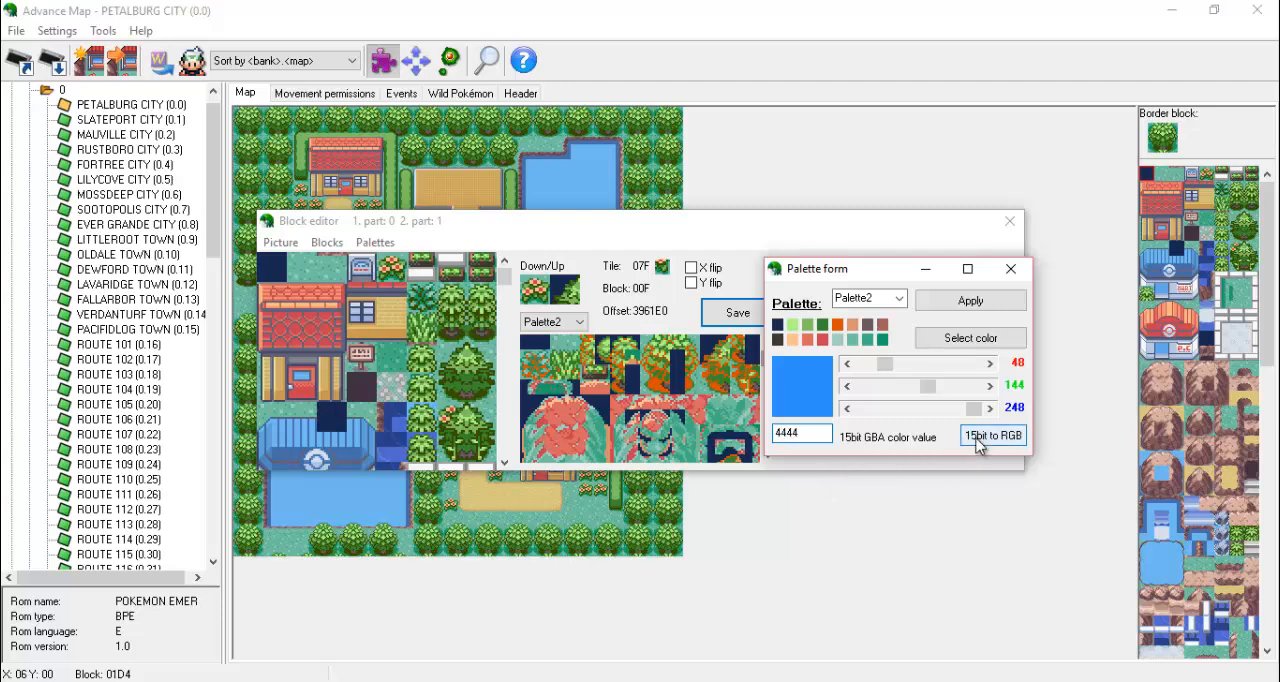
left_click(992, 434)
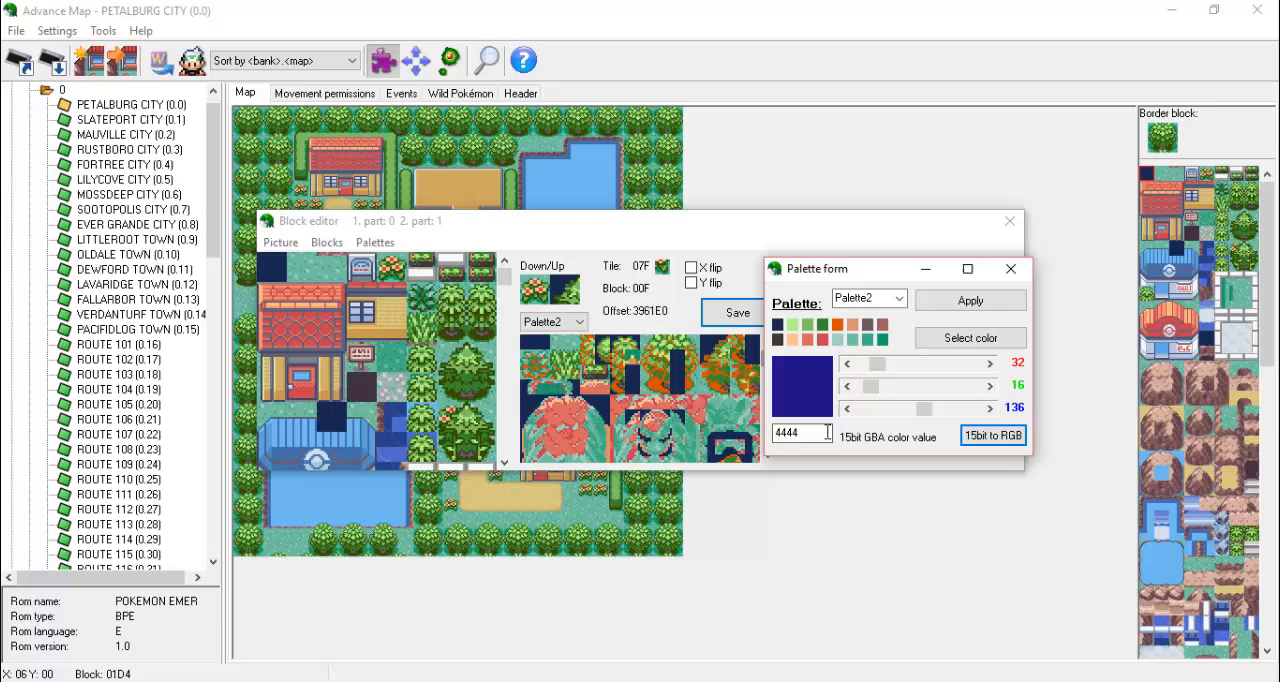
left_click(992, 434)
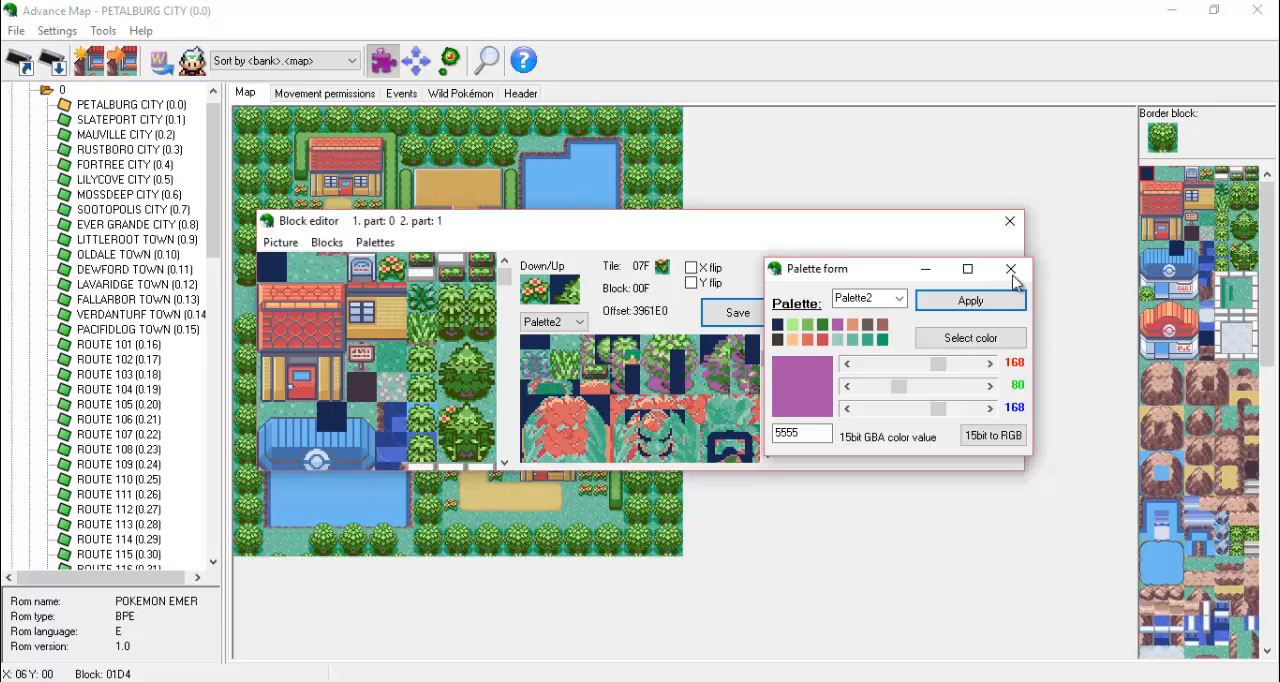
left_click(374, 242)
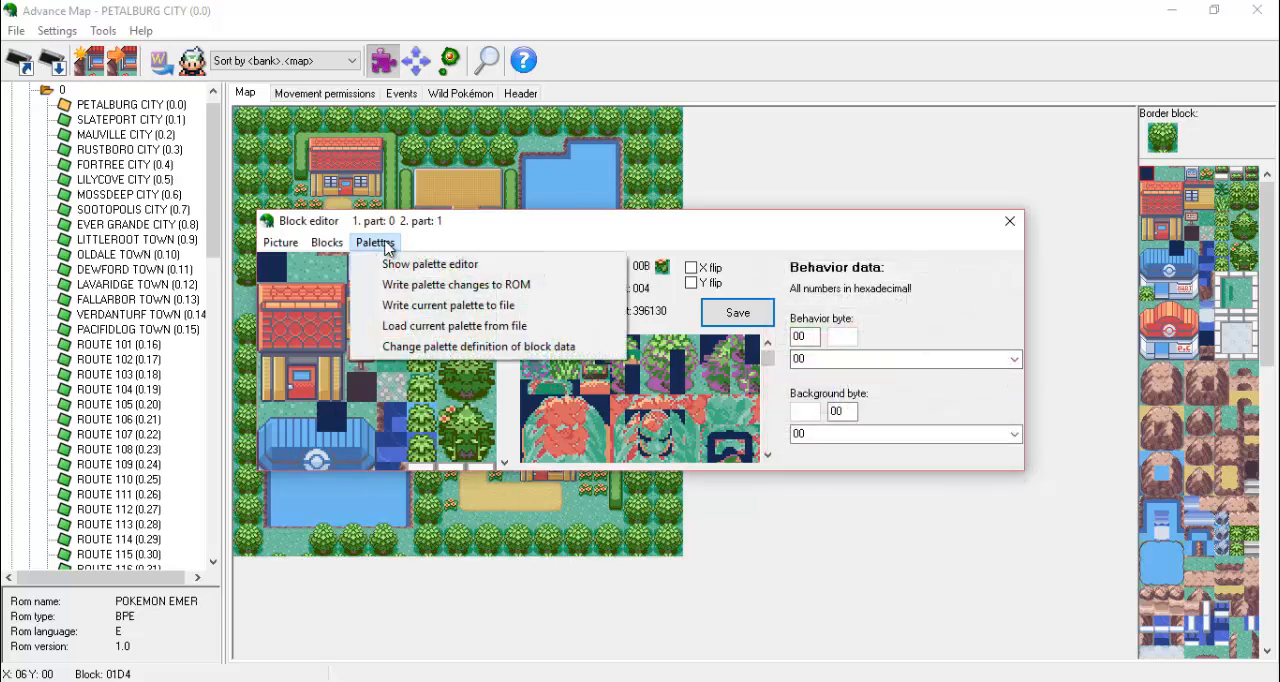
- Dismiss the Palettes menu and expand block 01F's Behavior byte list (grass animation)
left_click(428, 264)
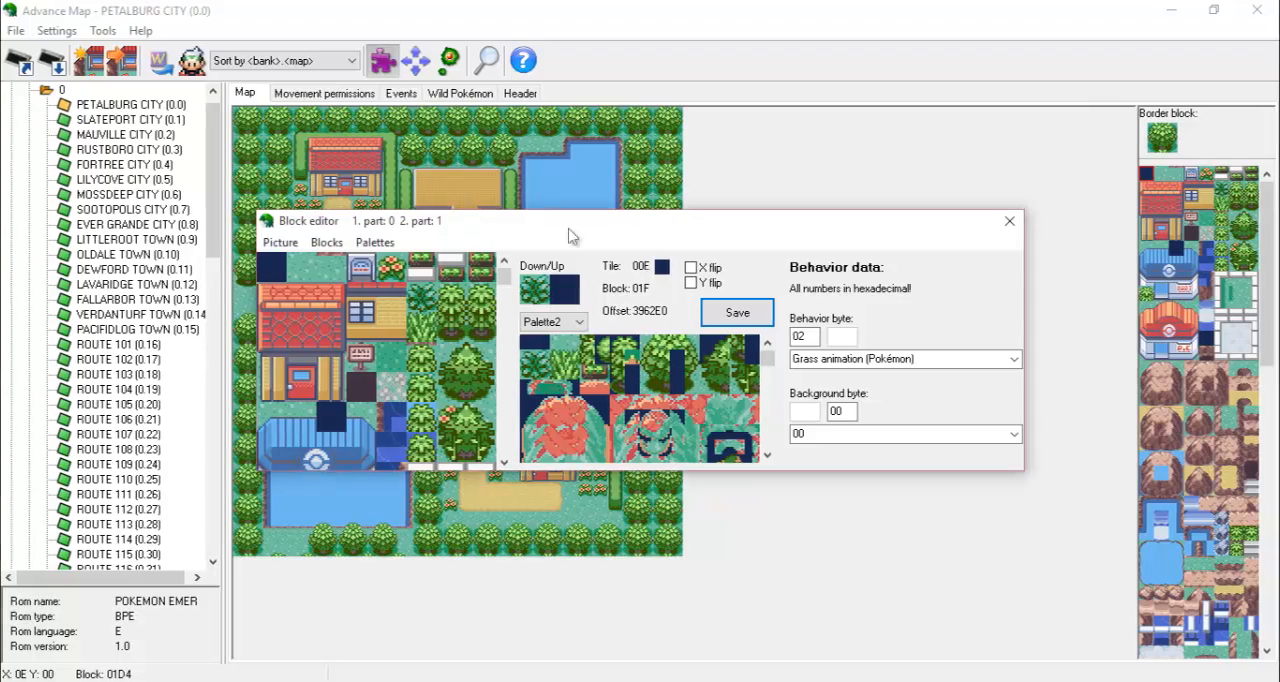
left_click(1012, 358)
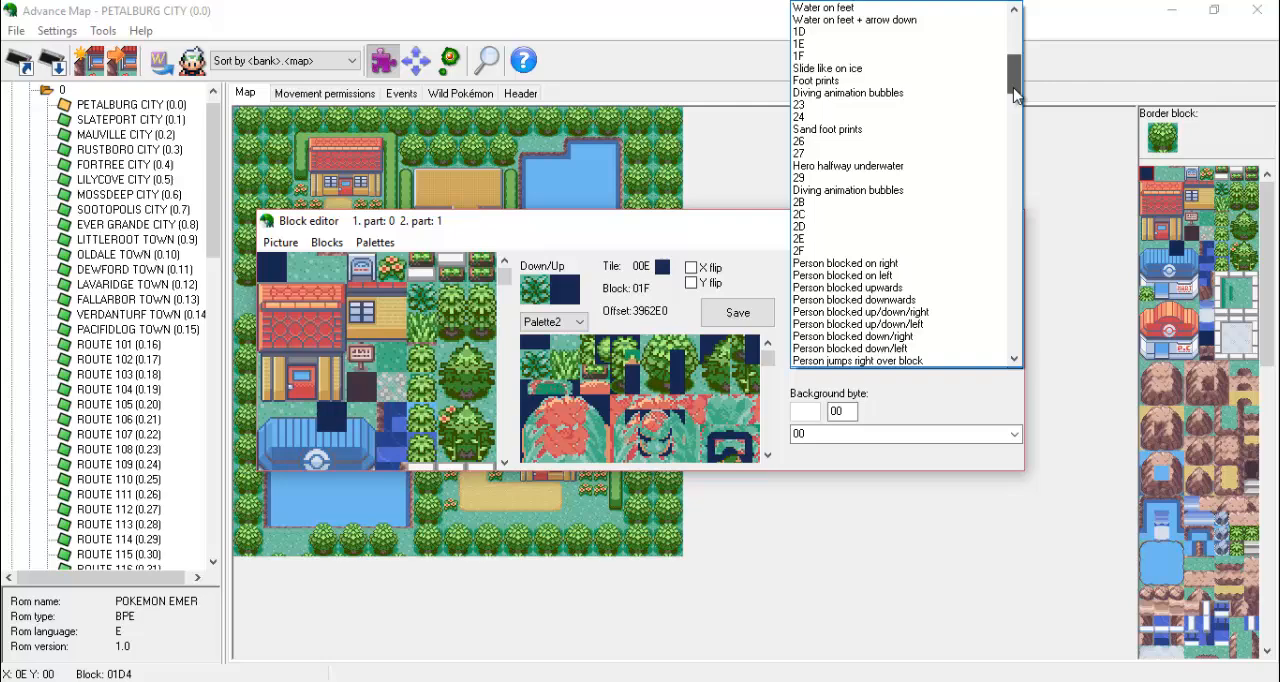
- Browse the Behavior byte list and choose a behaviour type
scroll("down", 3)
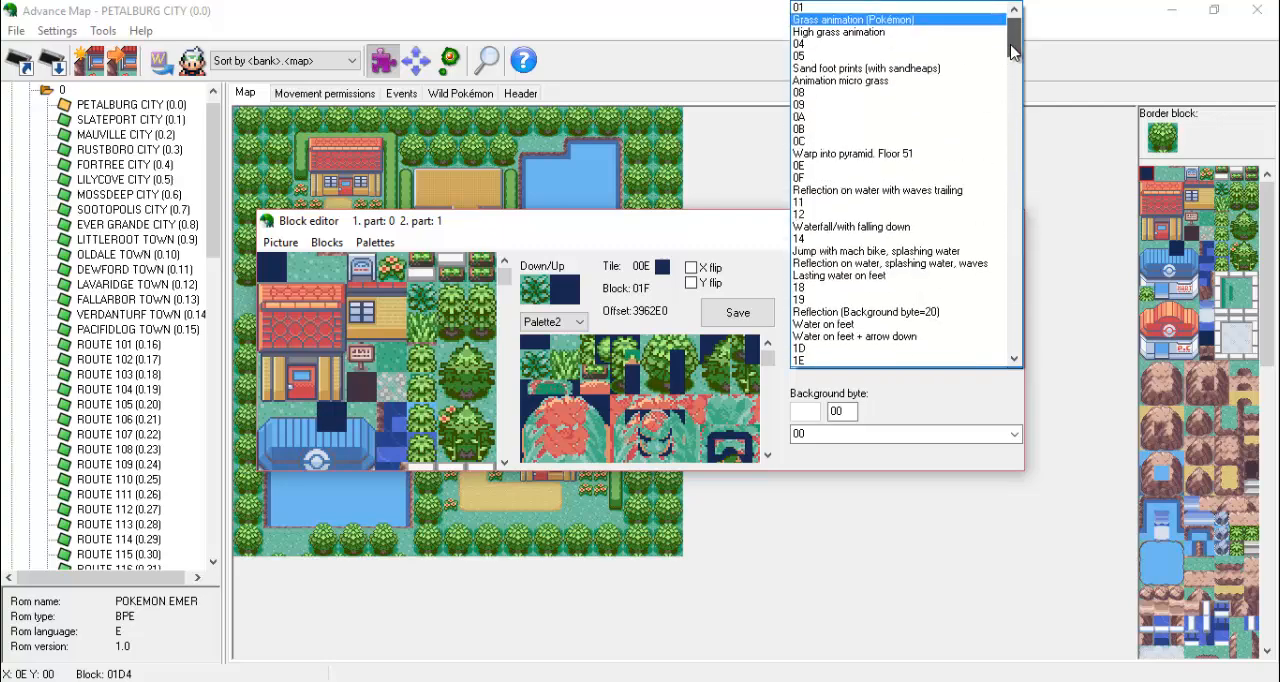
left_click(850, 20)
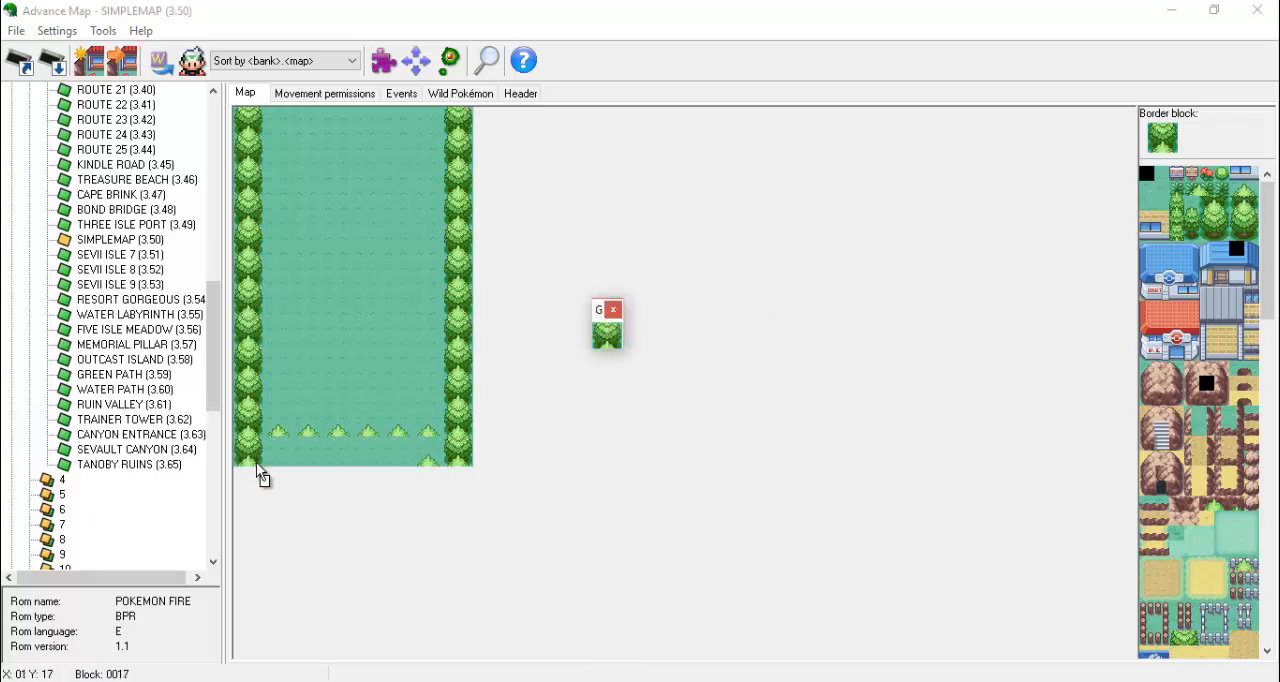
- Check SIMPLEMAP's width and height in the Header, then paint trees along the top edge
left_click(520, 92)
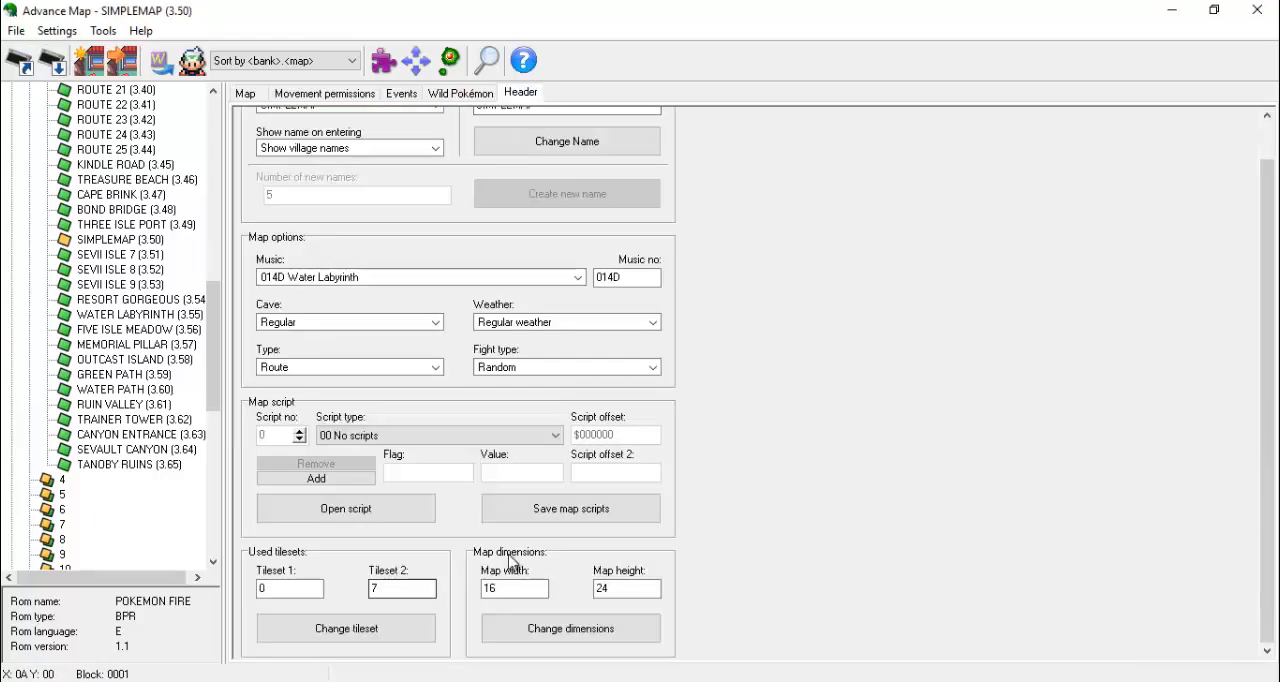
left_click(244, 92)
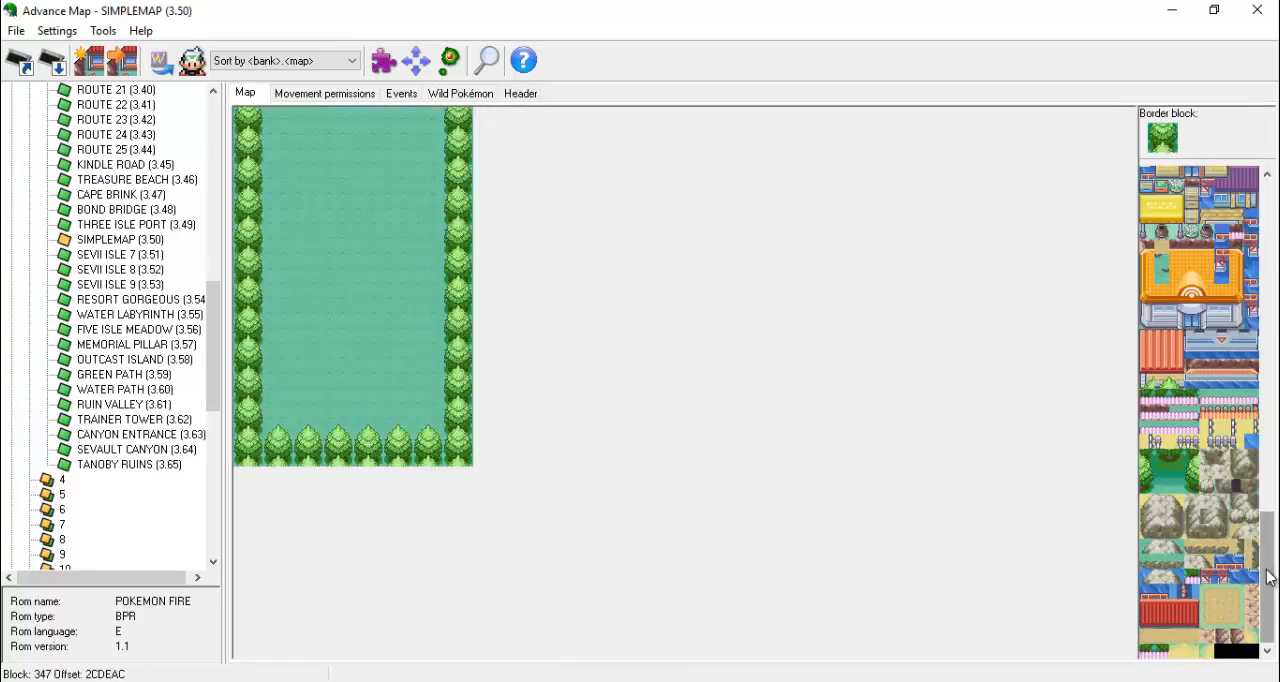
scroll("up", 3)
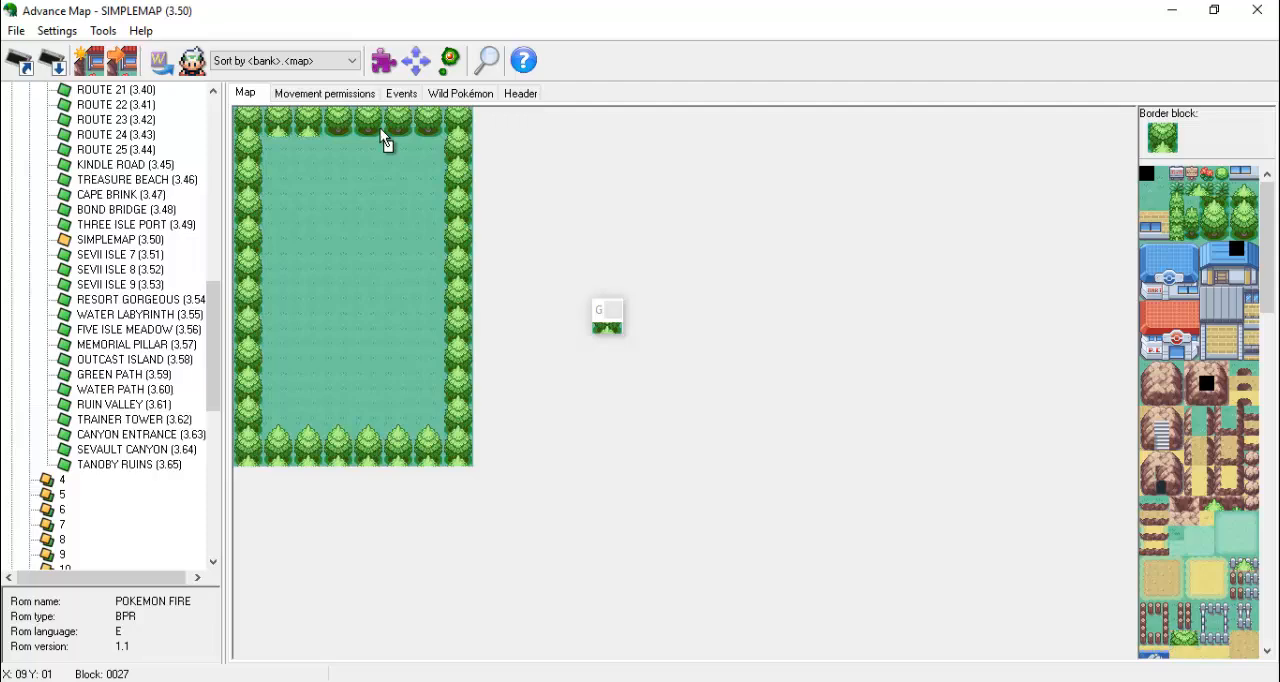
left_click(400, 130)
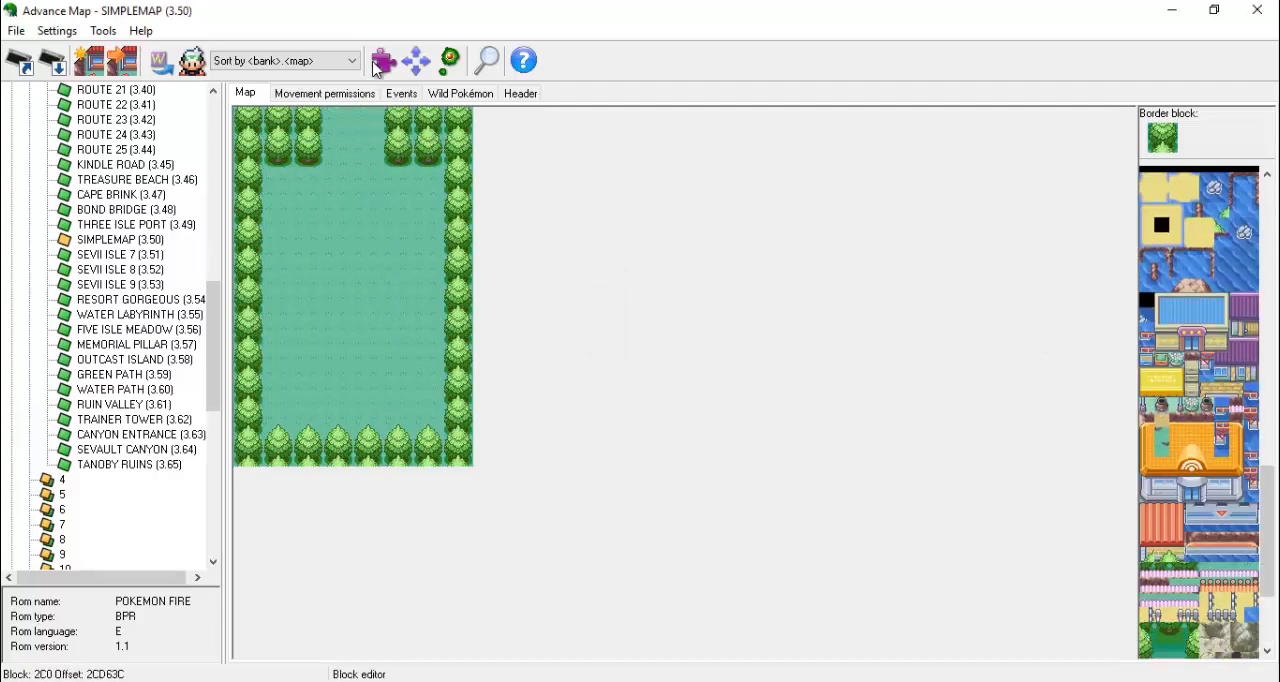
- Inspect the Pokémon Center blocks (including 2C1) in the Block editor, then close it
left_click(316, 270)
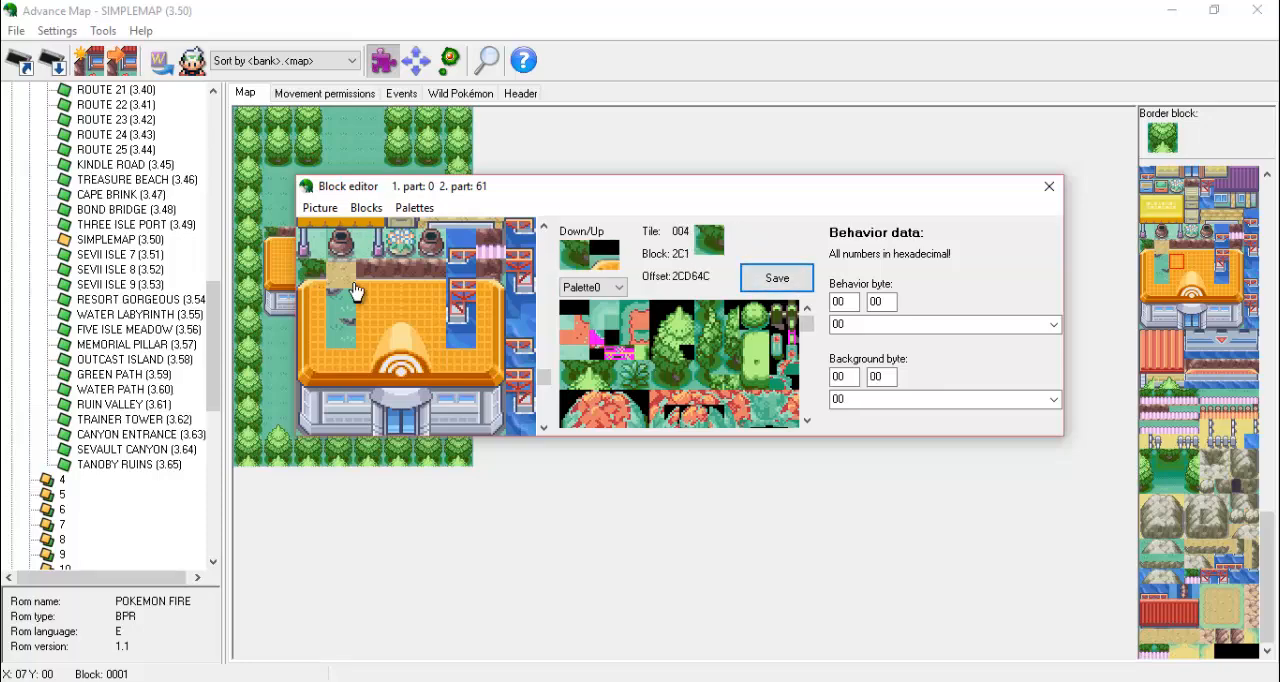
left_click(676, 380)
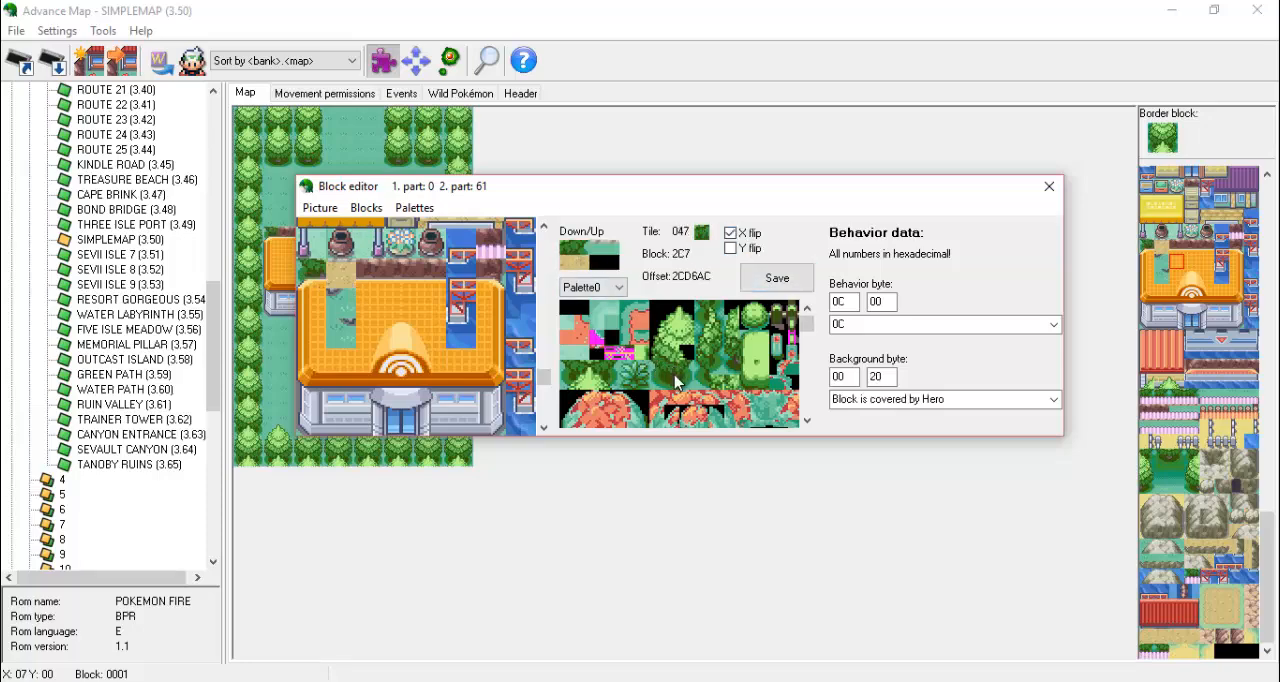
left_click(340, 288)
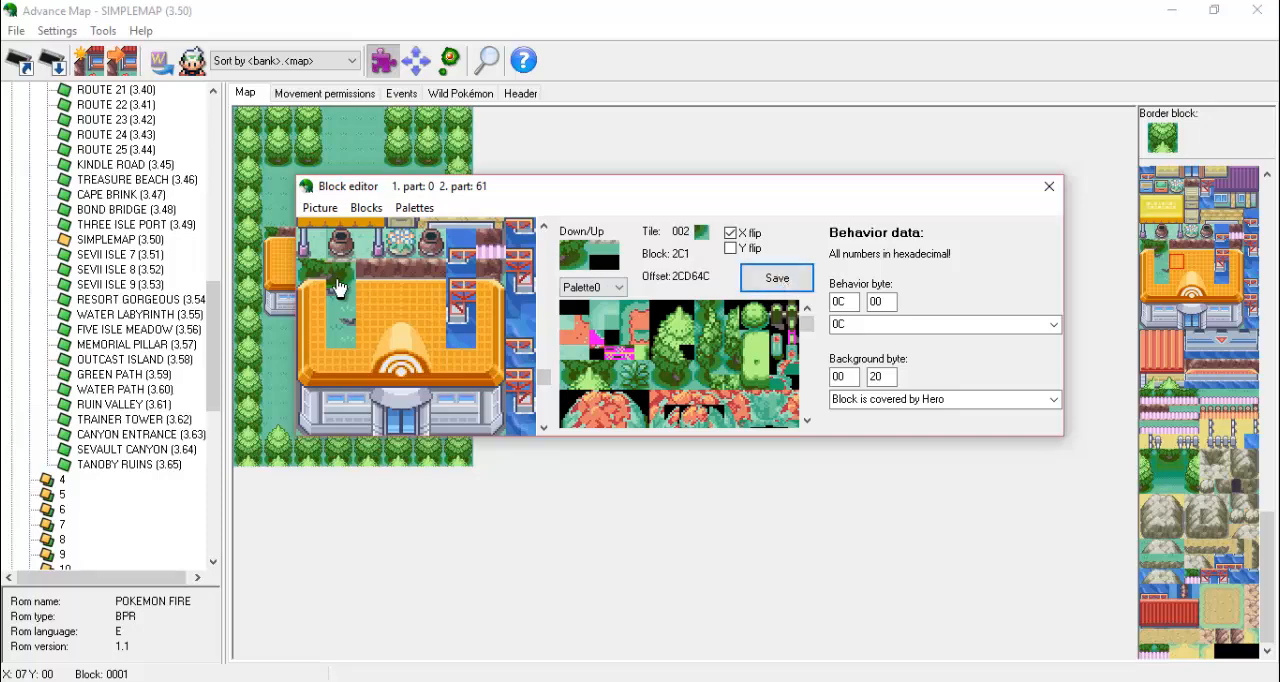
left_click(588, 256)
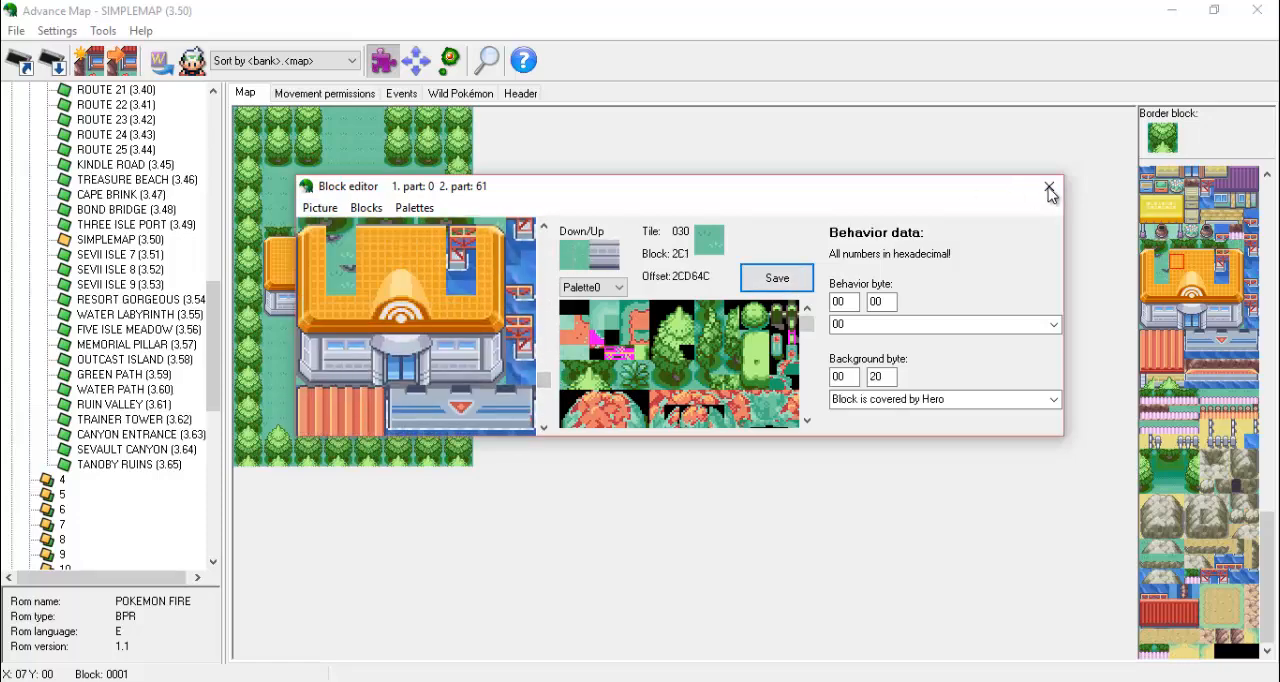
left_click(1048, 188)
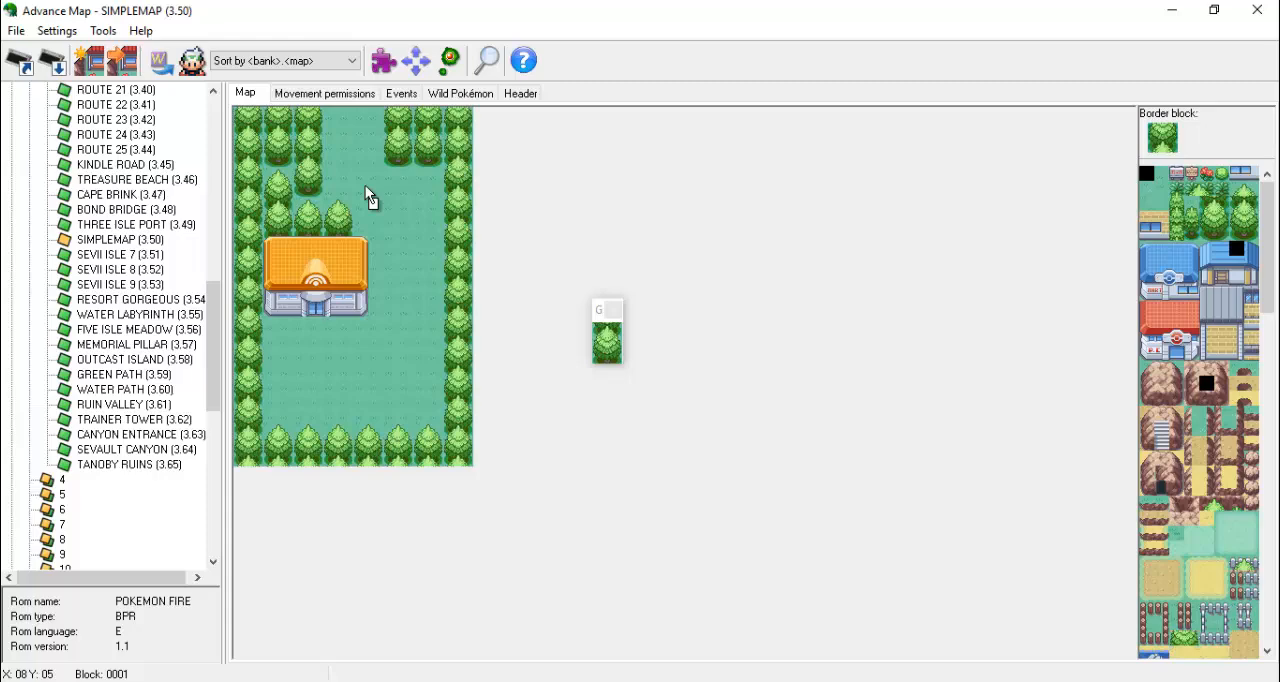
- Inspect fence and tree blocks in the Block editor and save the current block
scroll("down", 3)
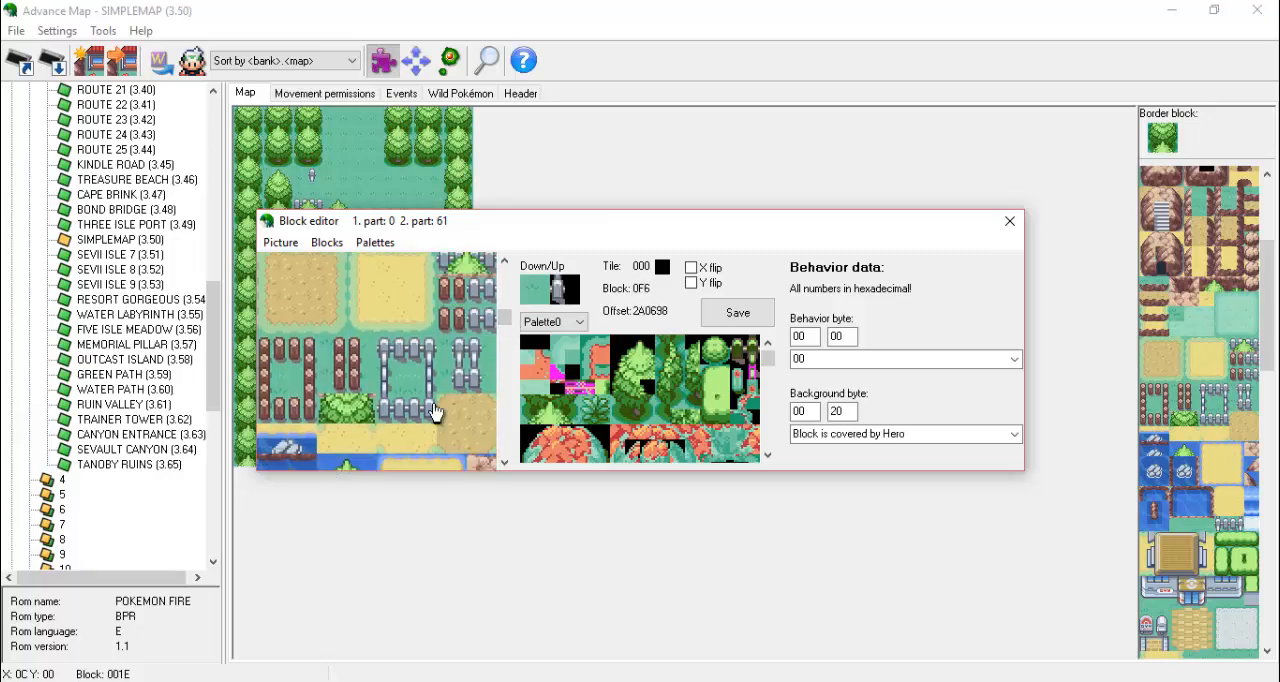
left_click(1008, 220)
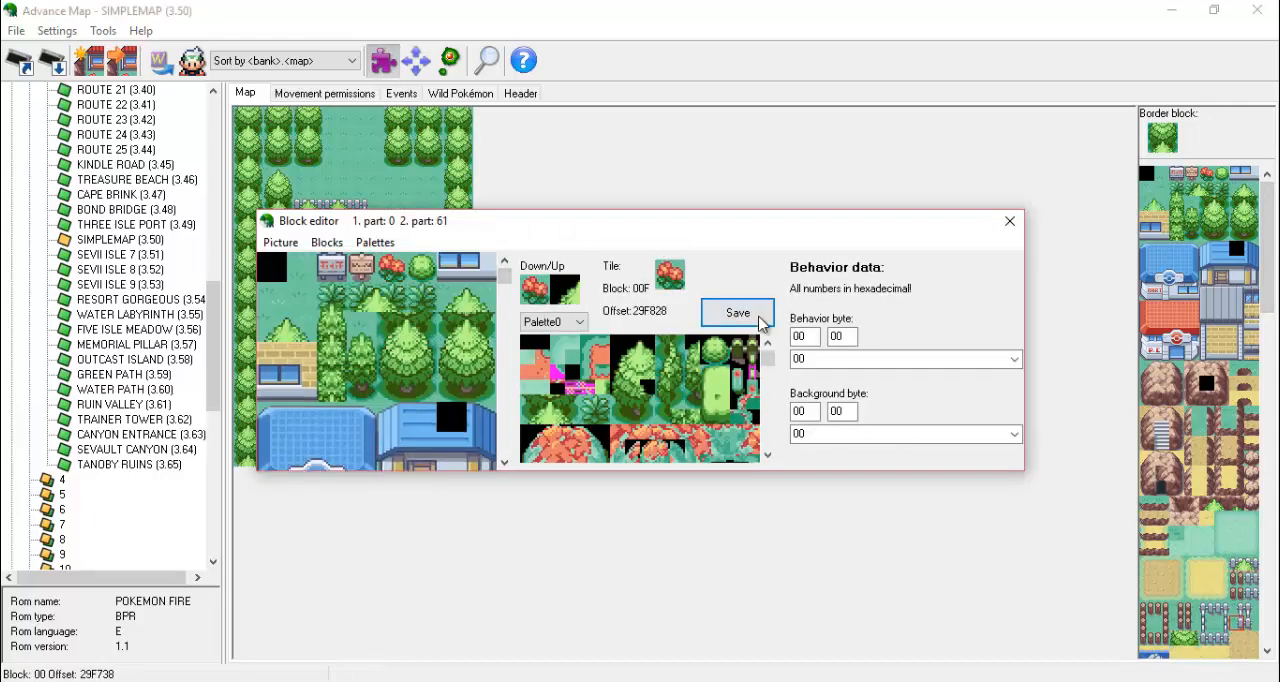
left_click(1008, 220)
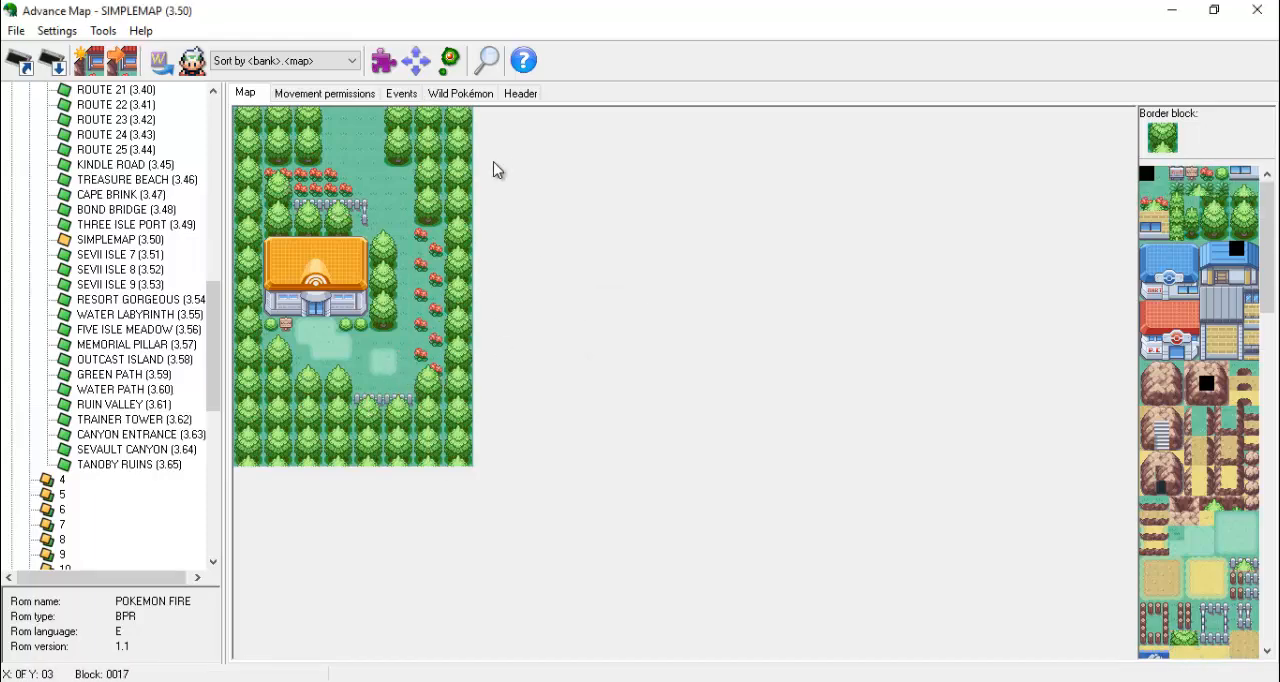
left_click(324, 92)
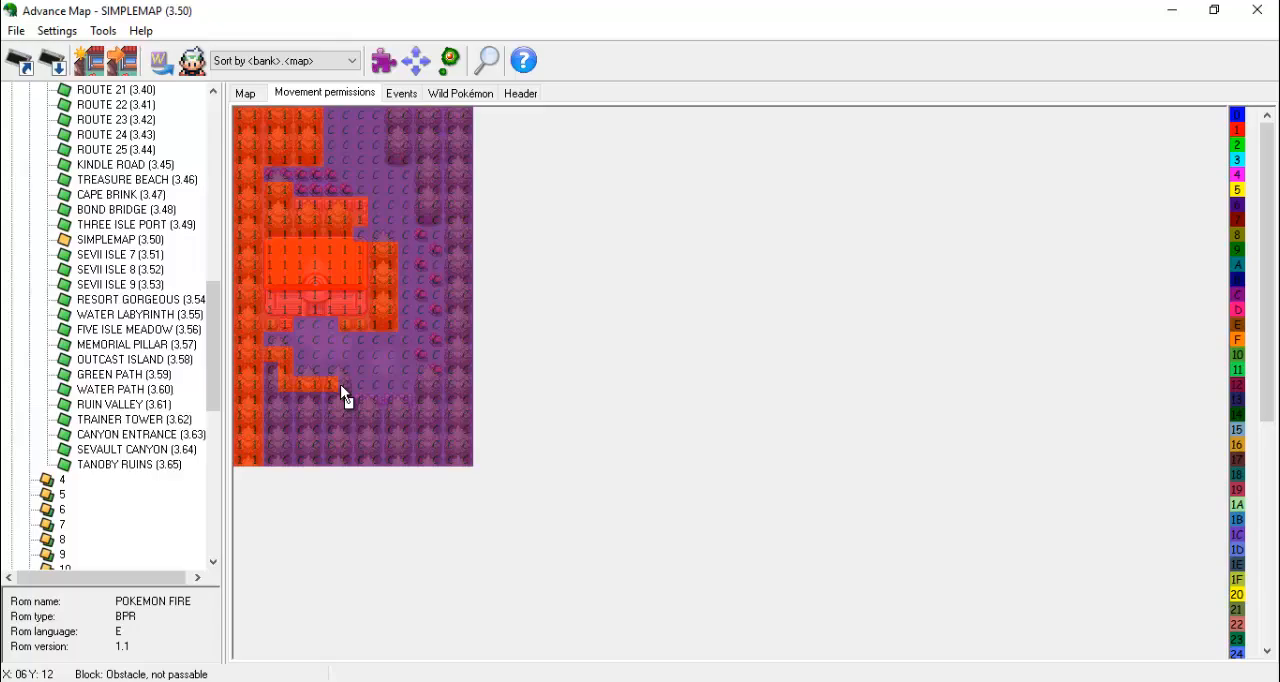
left_click(244, 92)
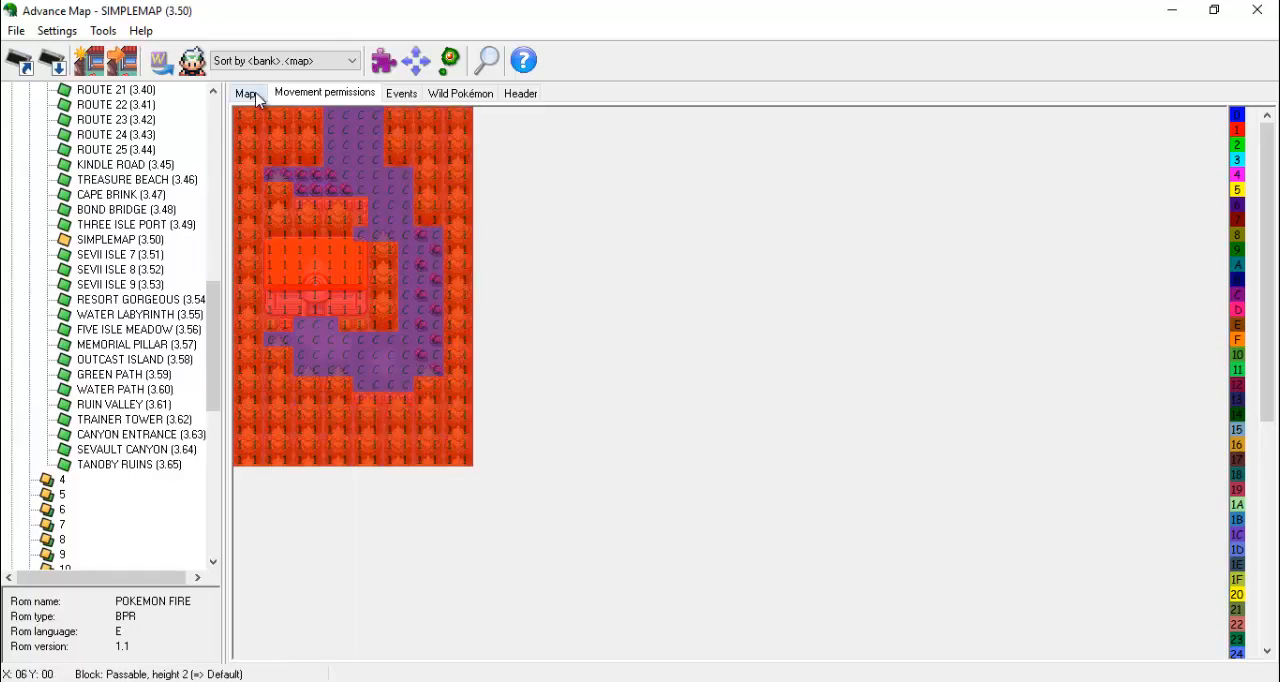
left_click(244, 92)
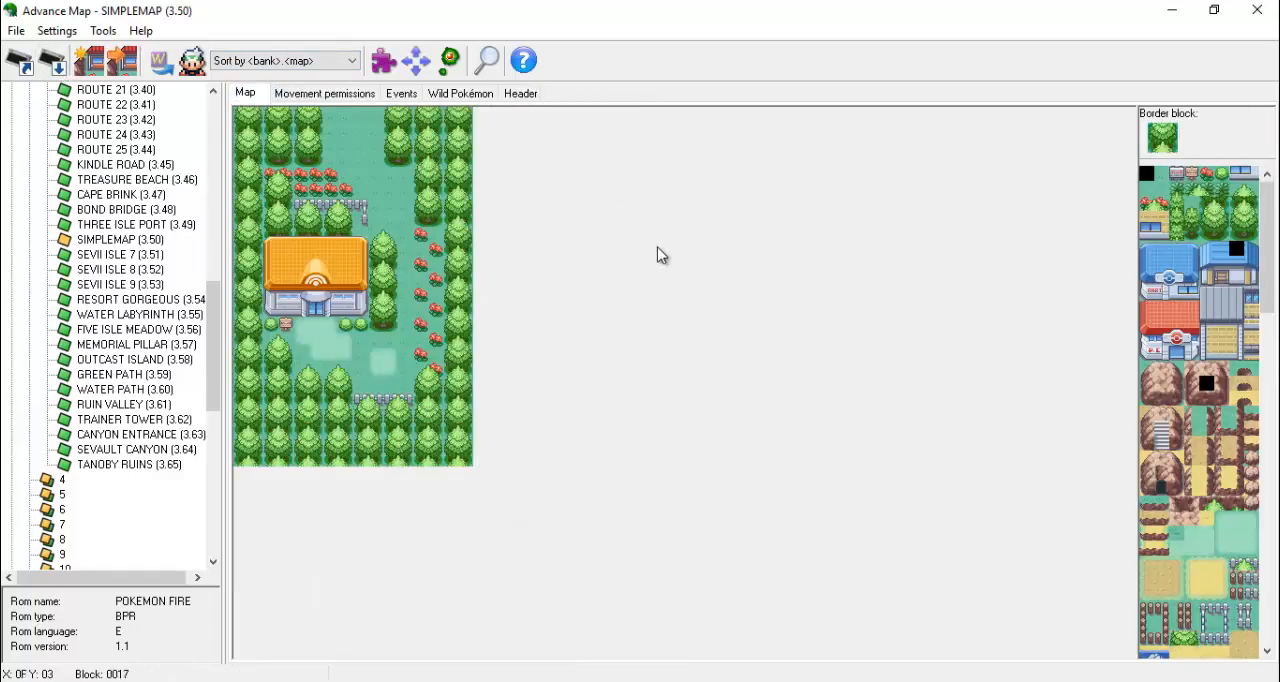